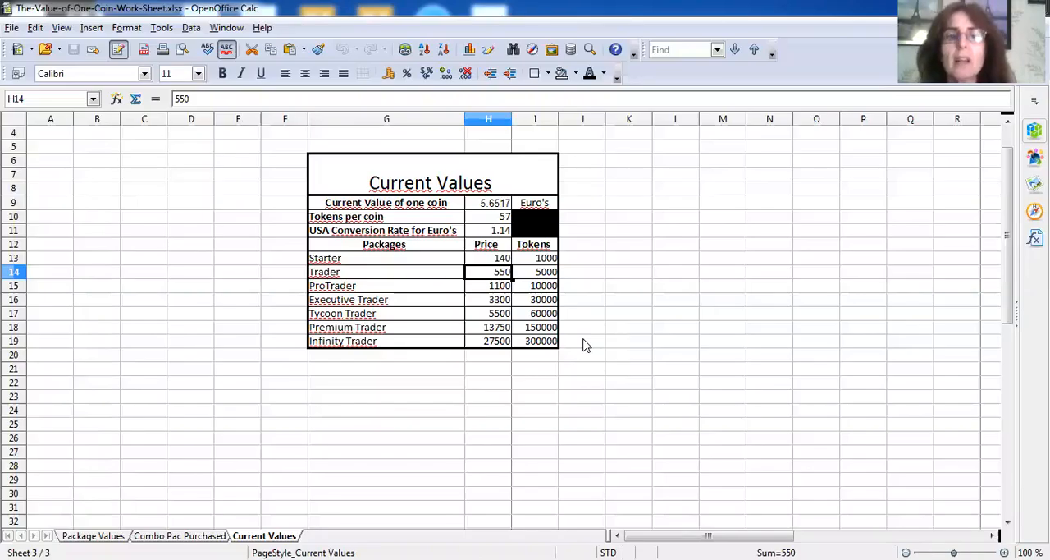
mouse_move(608, 320)
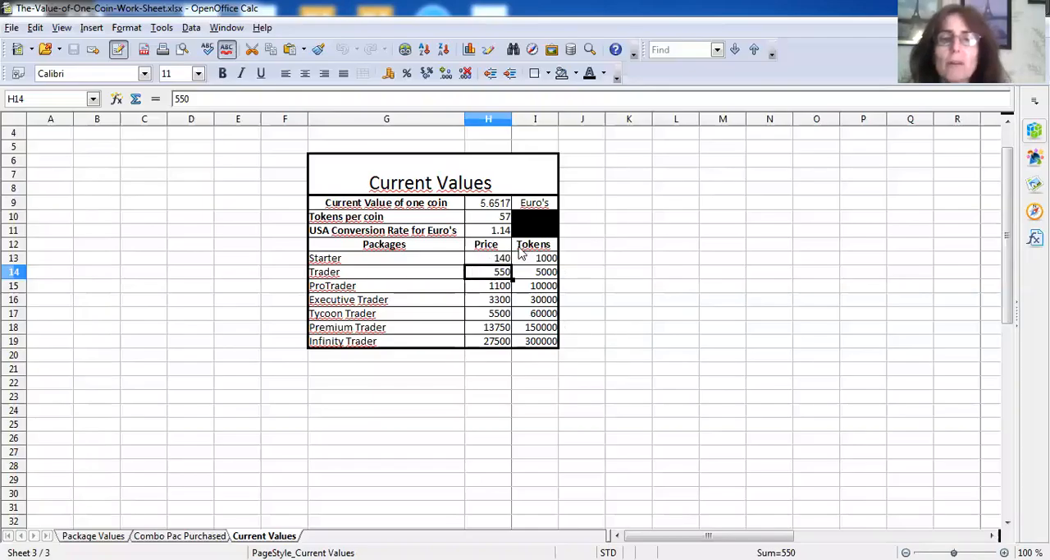
mouse_move(462, 325)
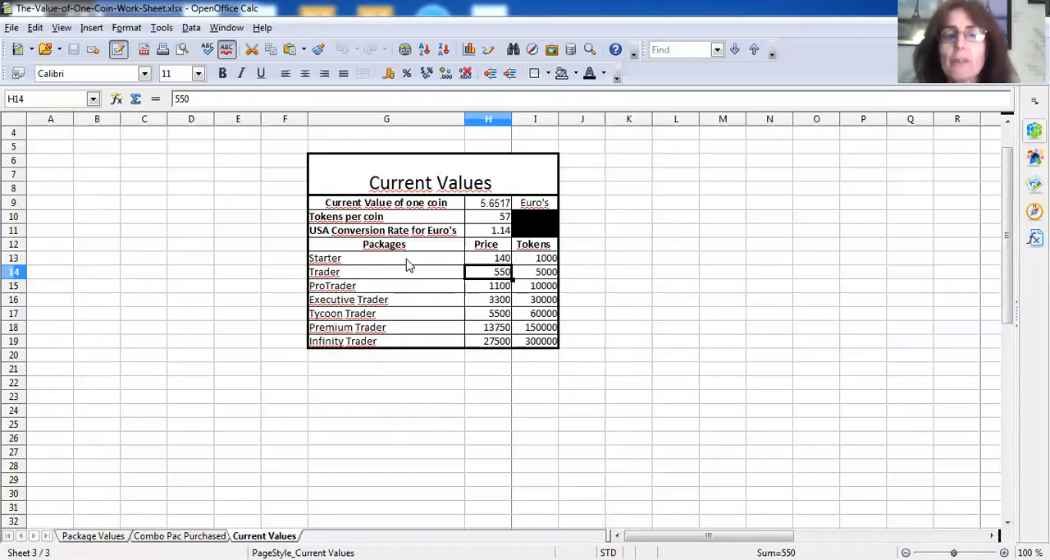
mouse_move(412, 268)
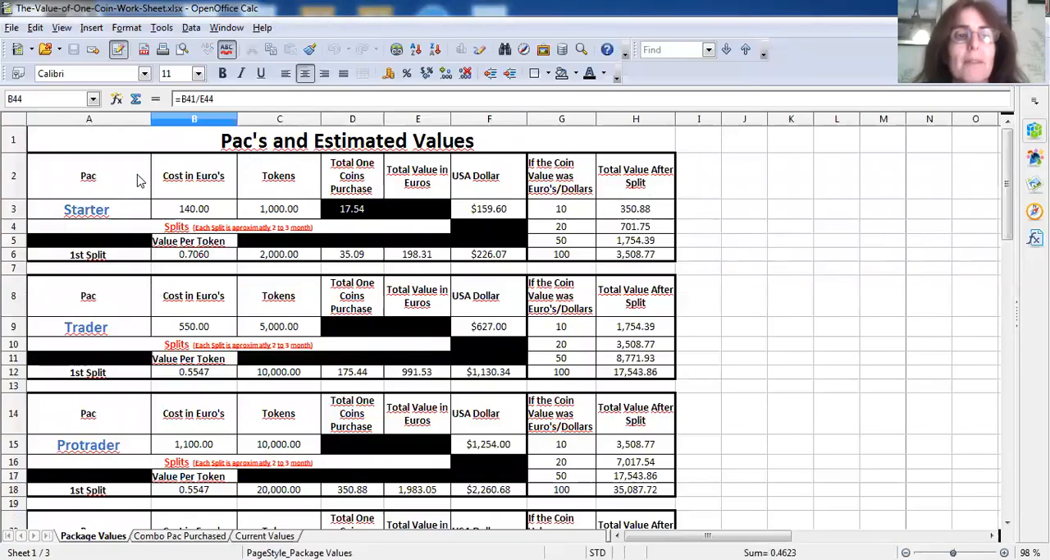
mouse_move(292, 135)
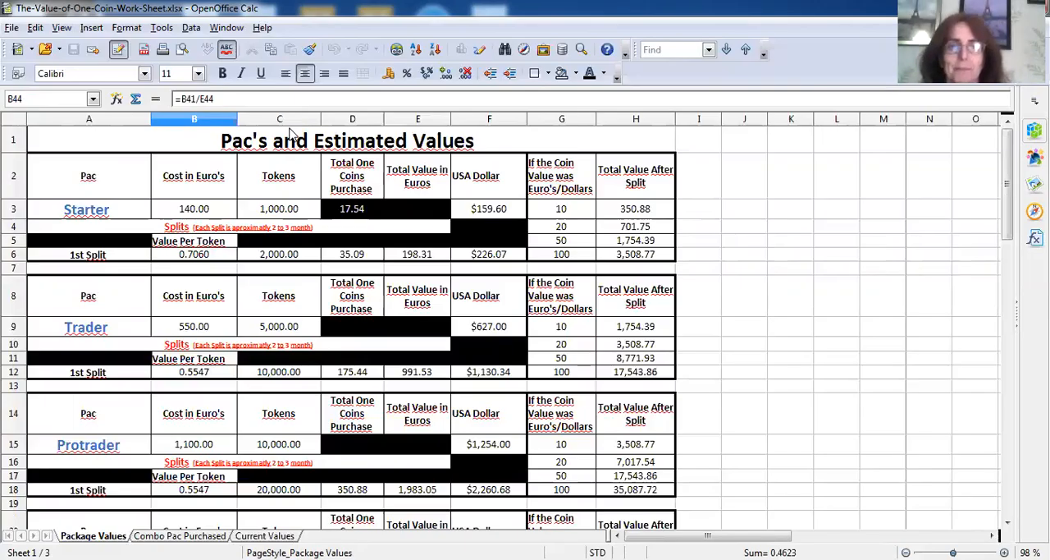
mouse_move(240, 254)
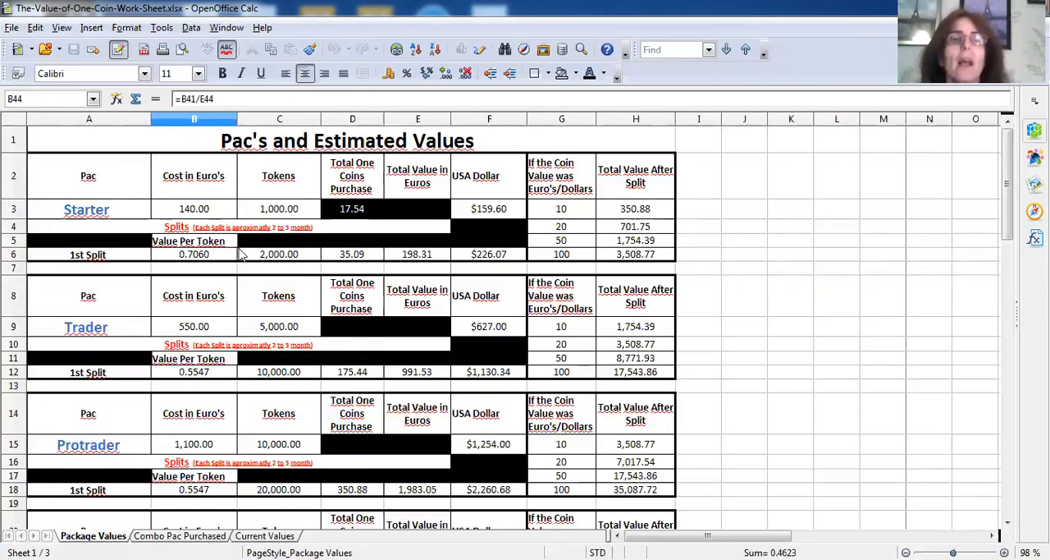
mouse_move(305, 195)
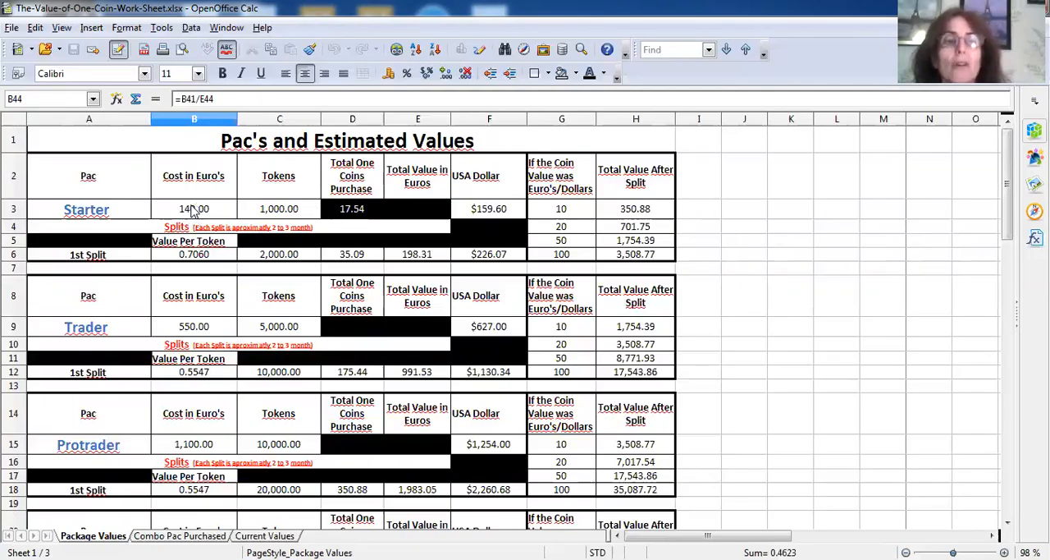
mouse_move(233, 205)
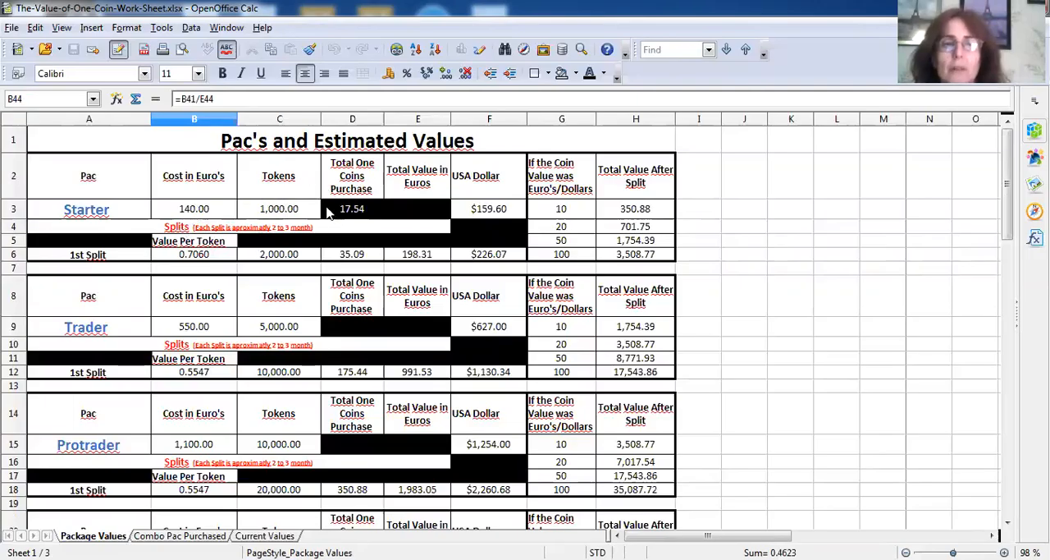
mouse_move(306, 238)
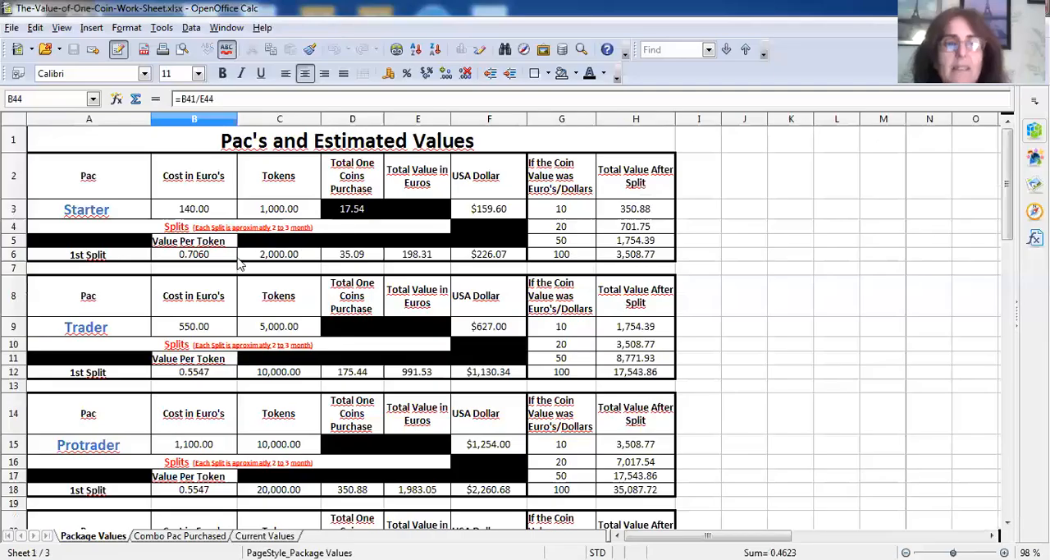
mouse_move(322, 240)
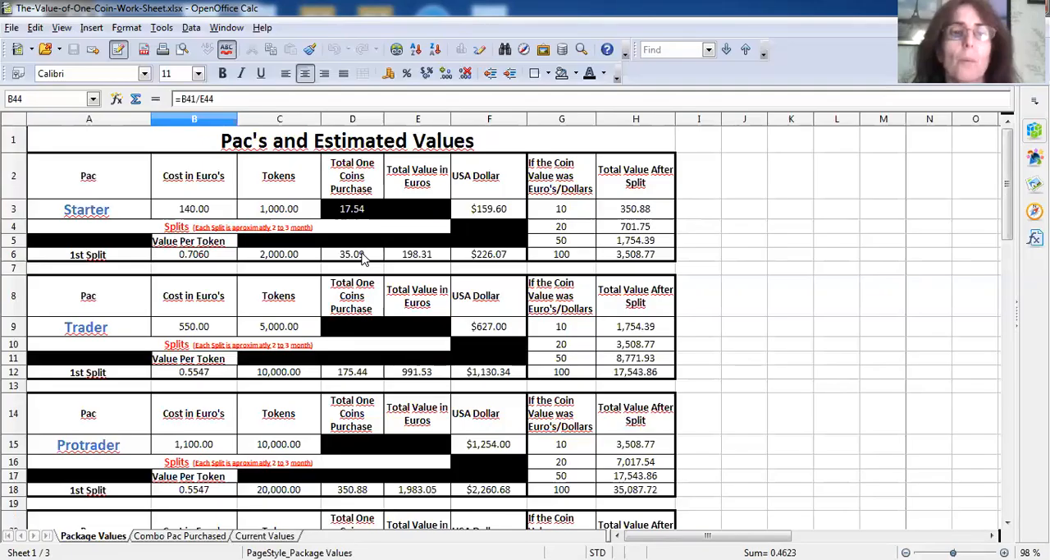
mouse_move(348, 260)
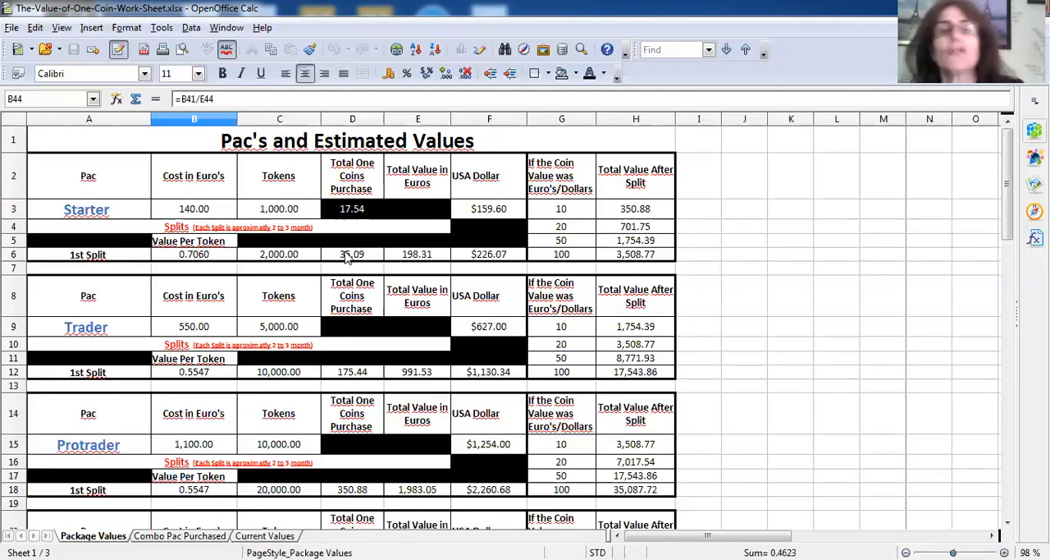
mouse_move(343, 259)
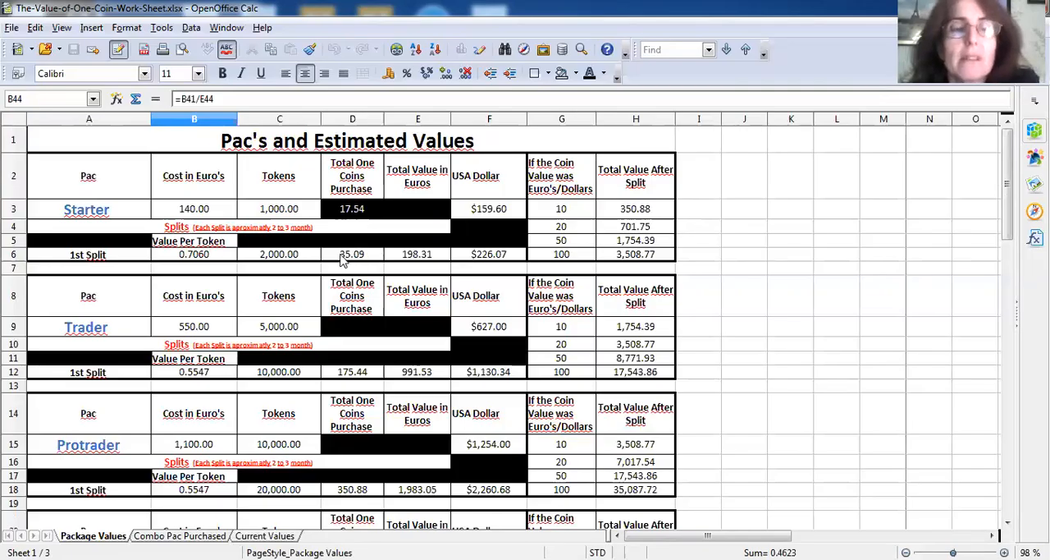
mouse_move(311, 253)
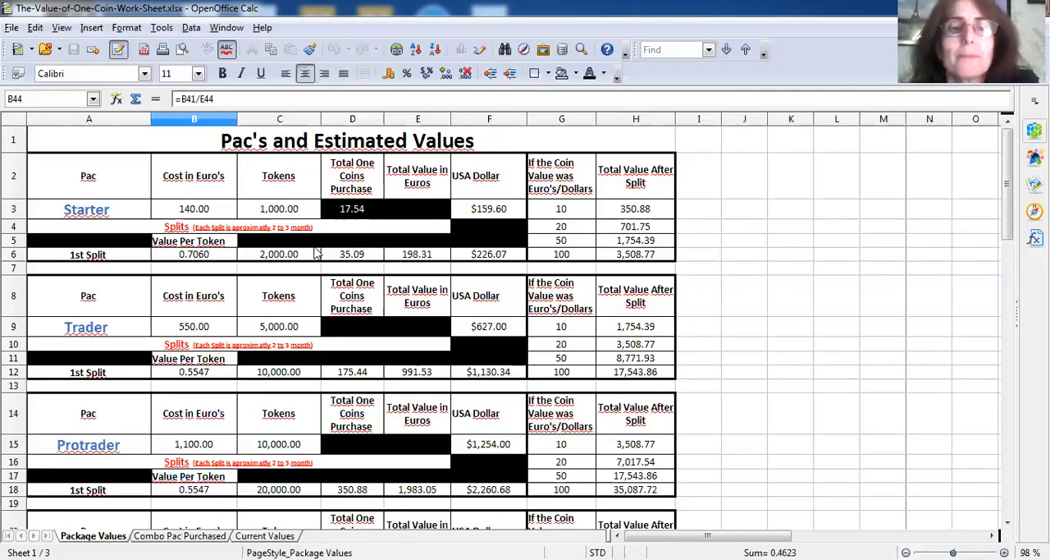
mouse_move(391, 252)
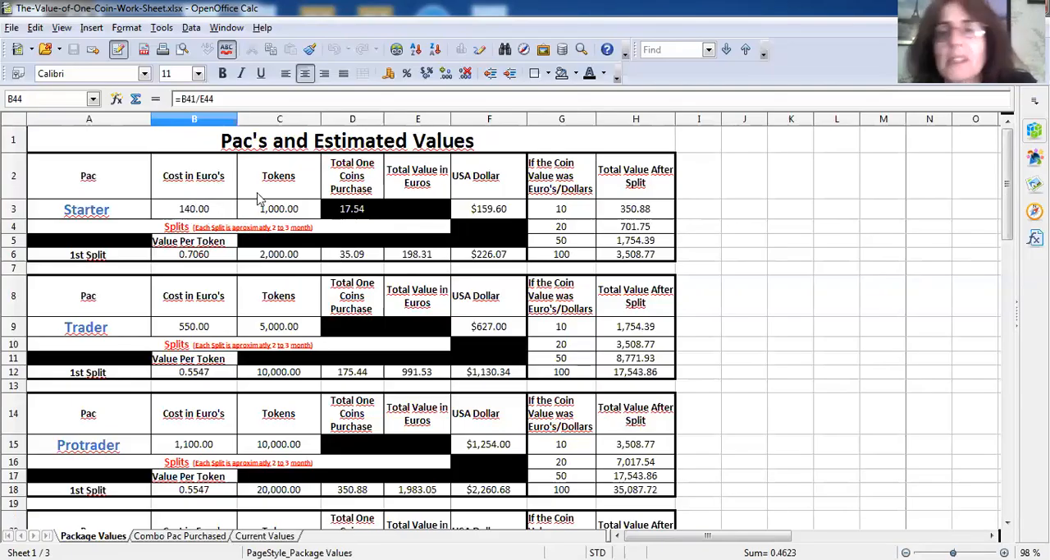
mouse_move(216, 195)
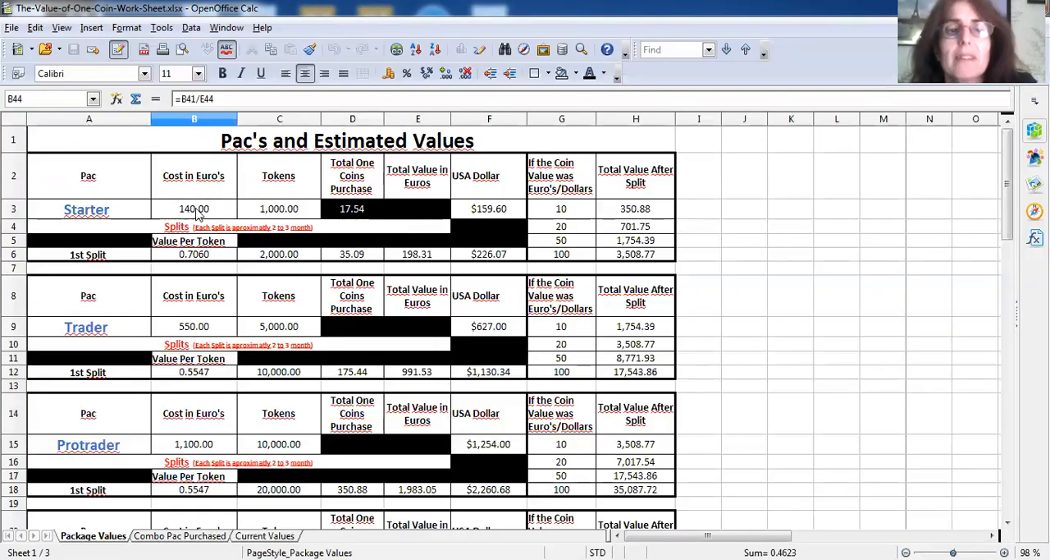
mouse_move(425, 238)
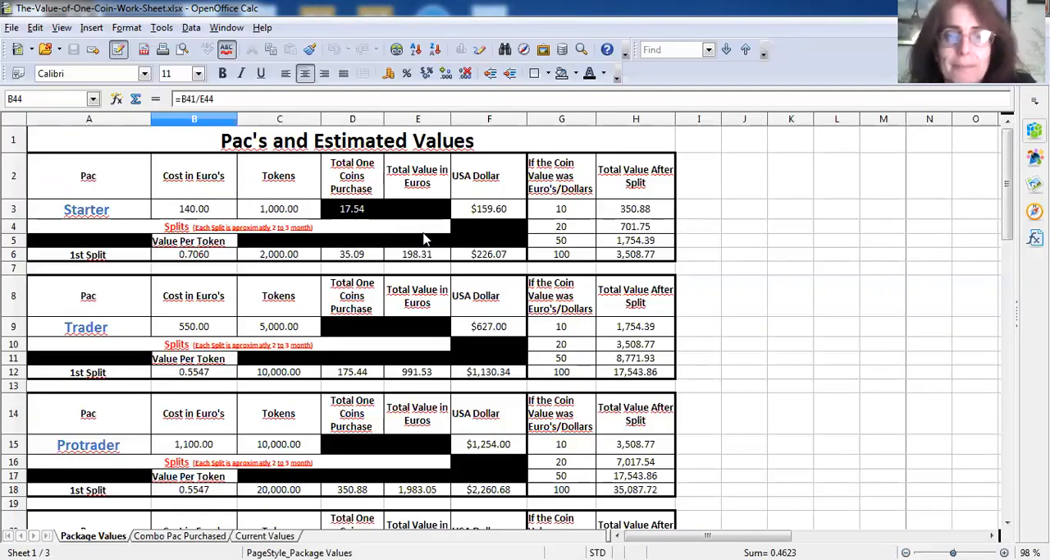
mouse_move(414, 263)
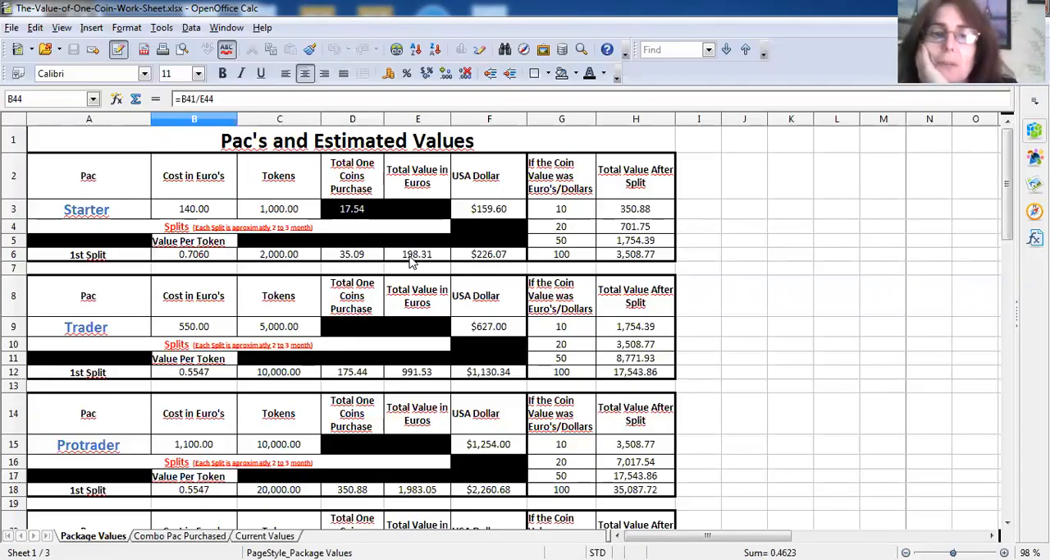
mouse_move(517, 253)
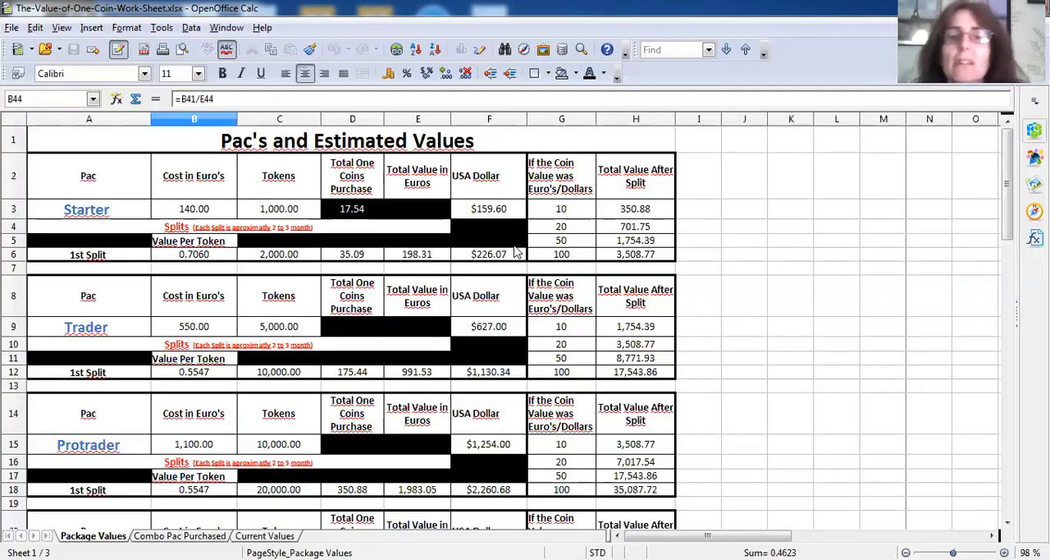
mouse_move(450, 274)
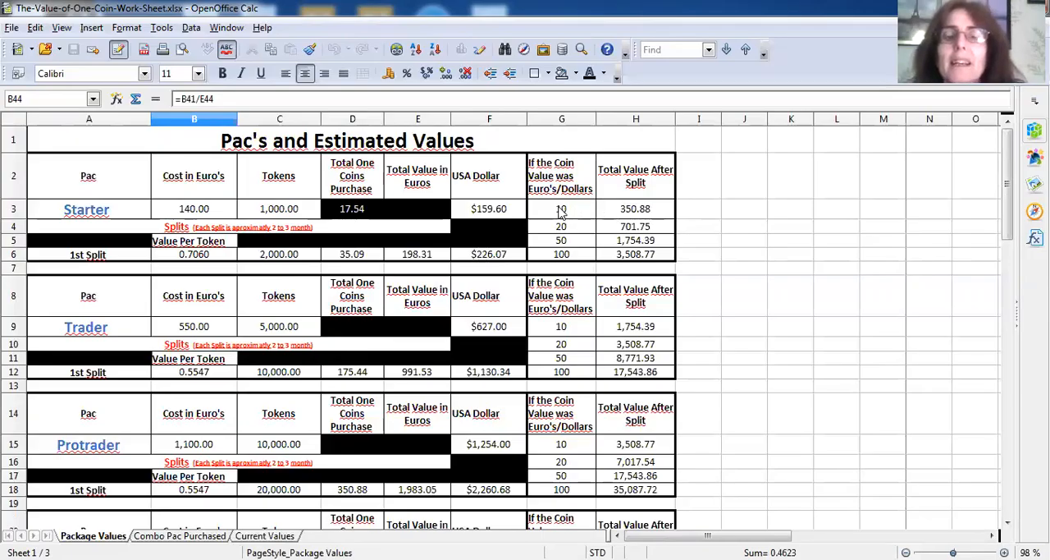
mouse_move(364, 224)
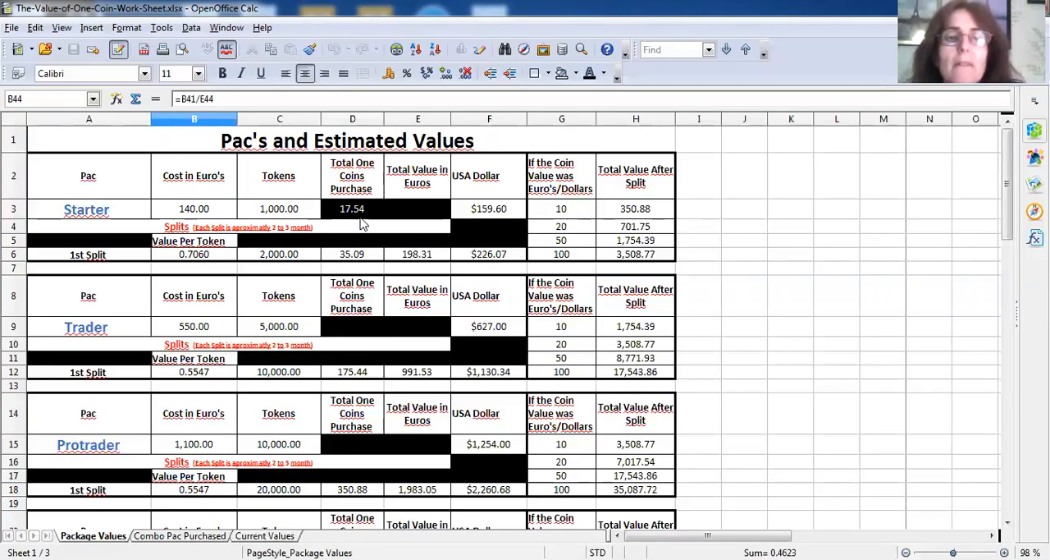
mouse_move(568, 211)
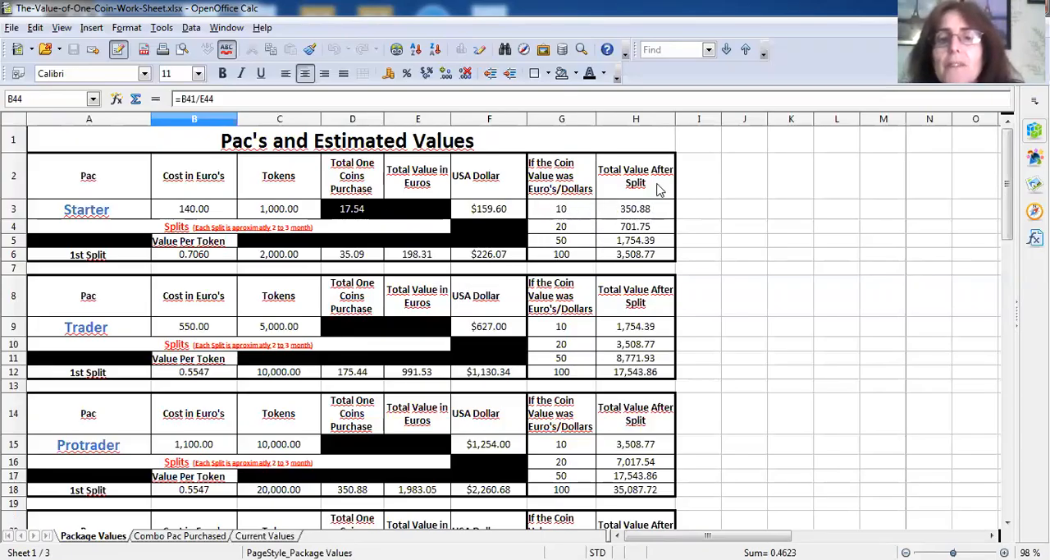
mouse_move(561, 243)
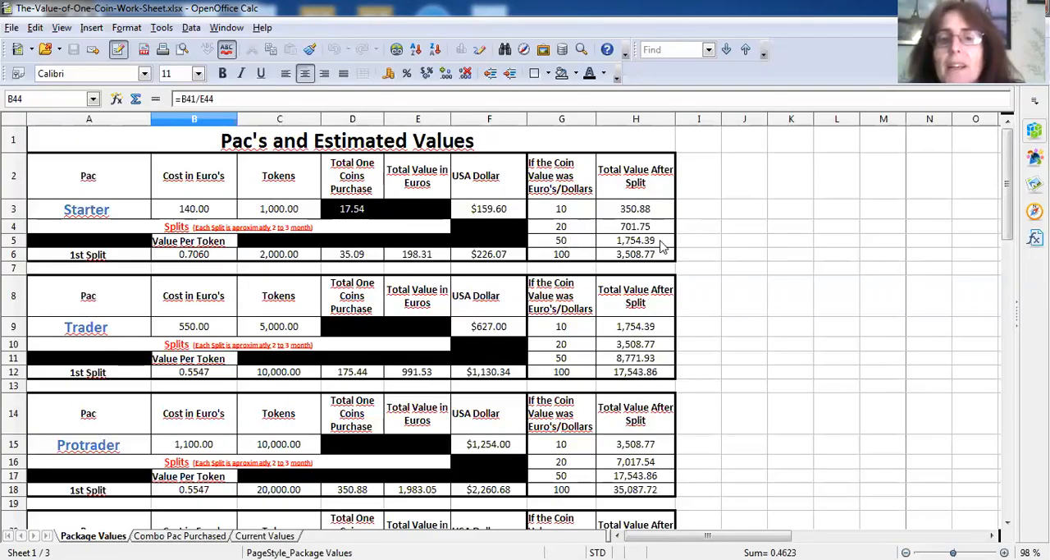
mouse_move(402, 335)
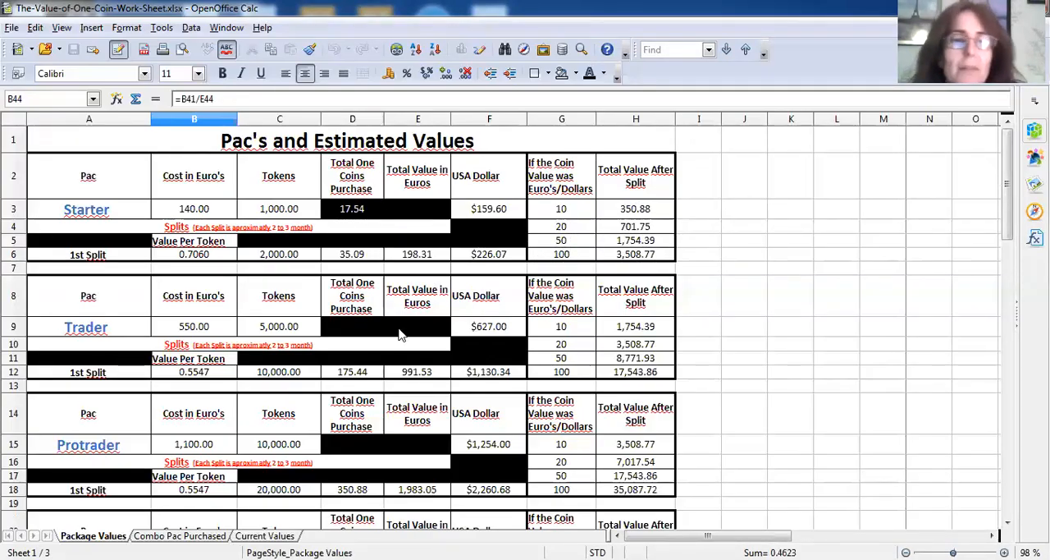
mouse_move(118, 318)
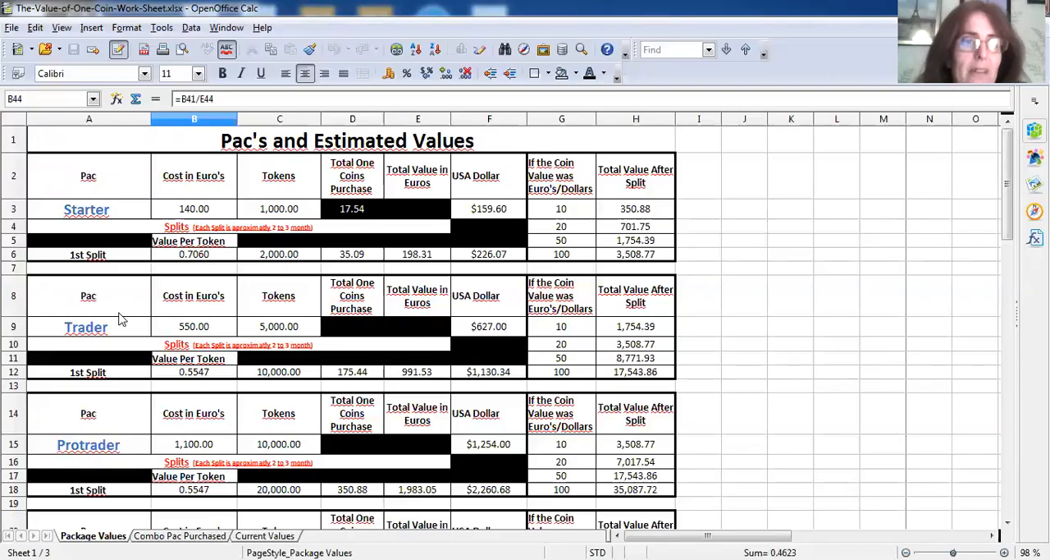
mouse_move(236, 318)
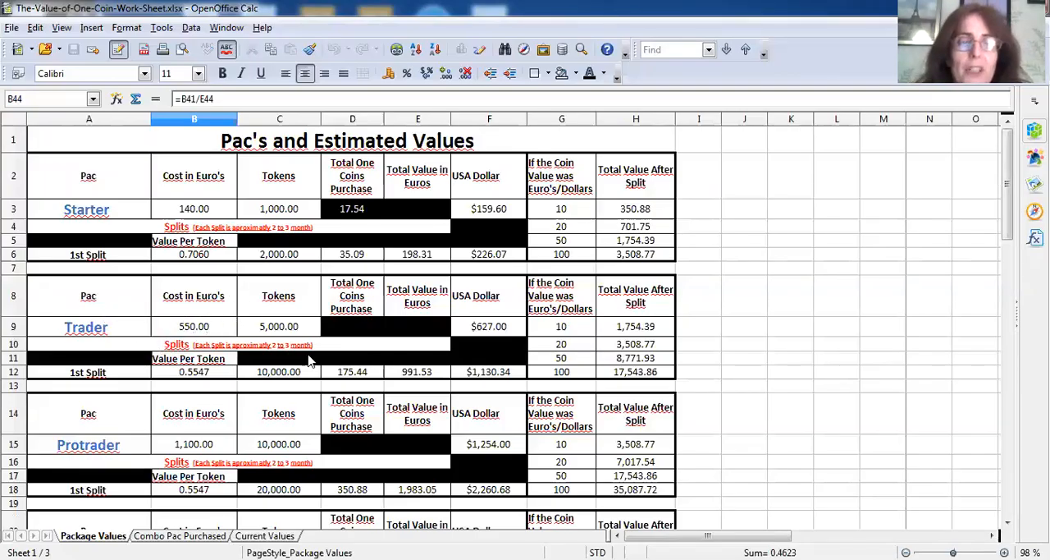
mouse_move(496, 358)
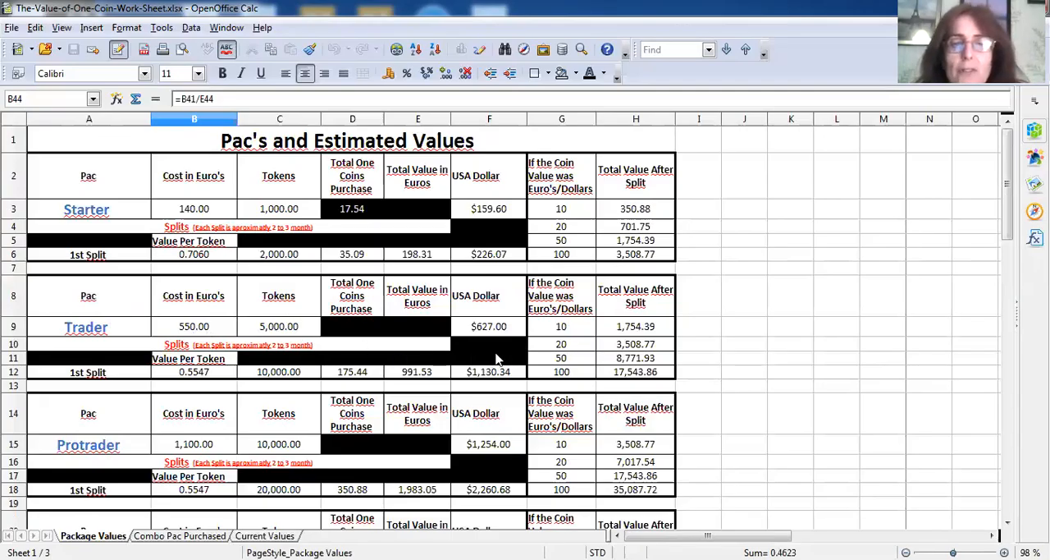
mouse_move(249, 317)
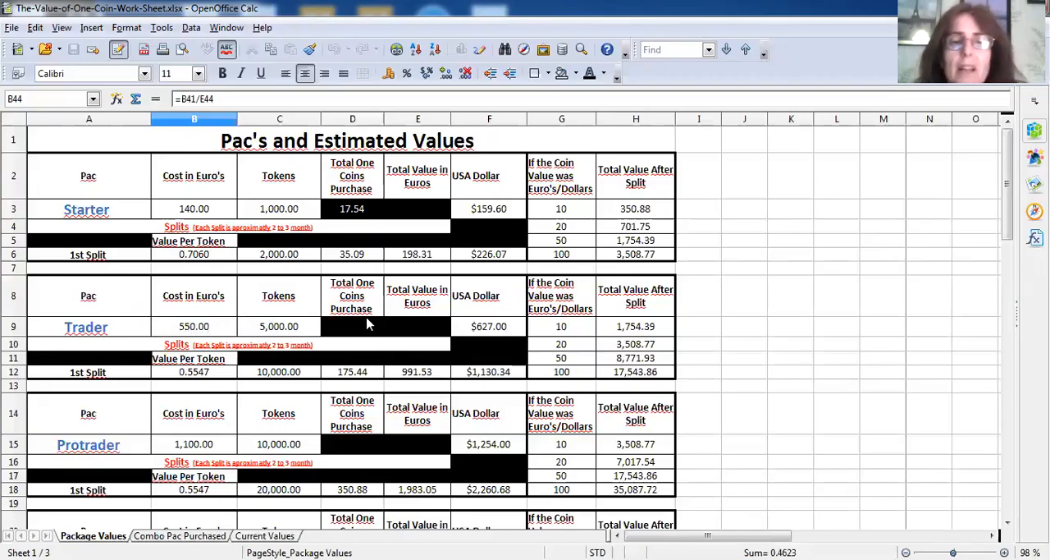
mouse_move(463, 368)
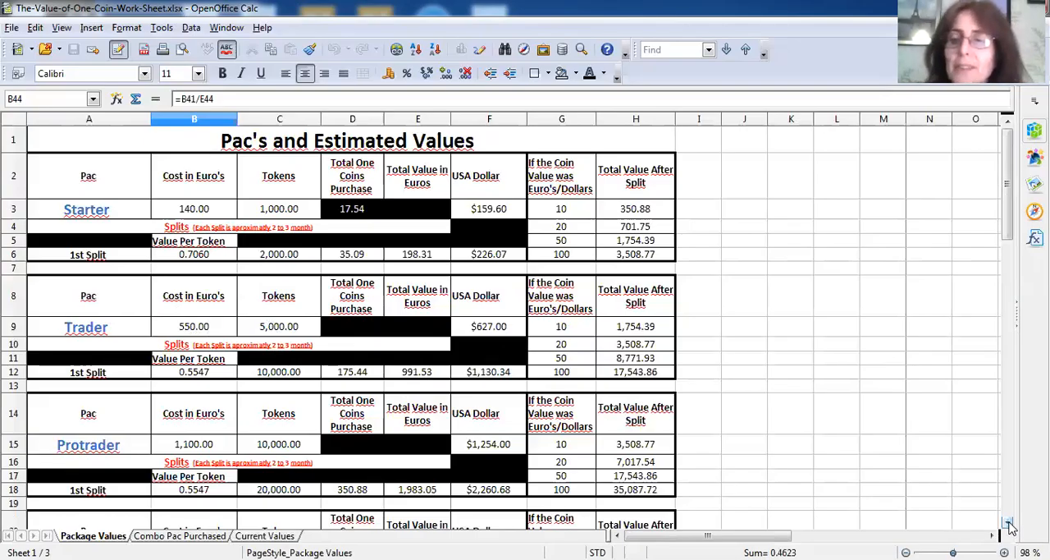
Step: Scroll the Package Values sheet down to the Tycoon Trader and Premium Trader blocks with their split projections
scroll("down", 3)
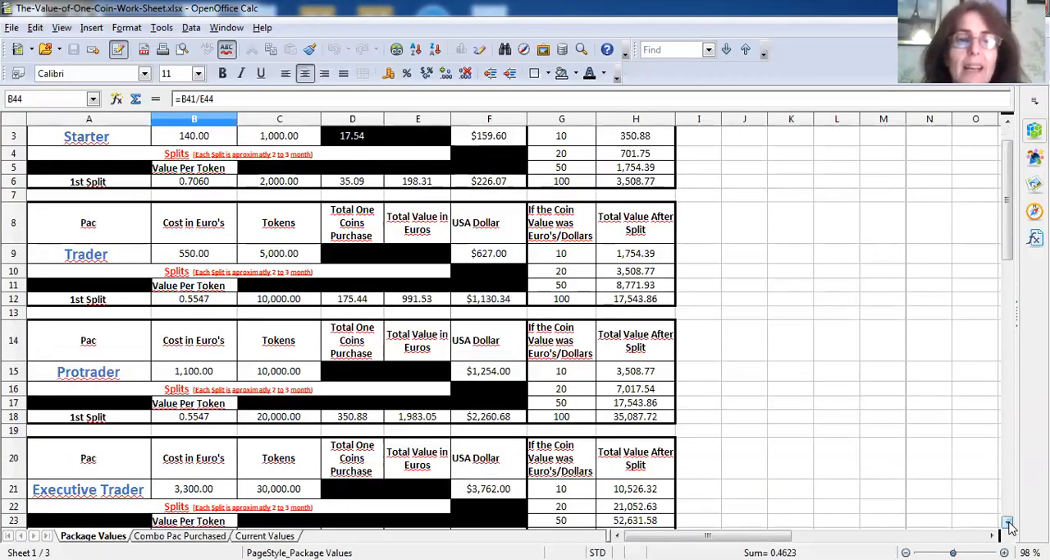
scroll("down", 3)
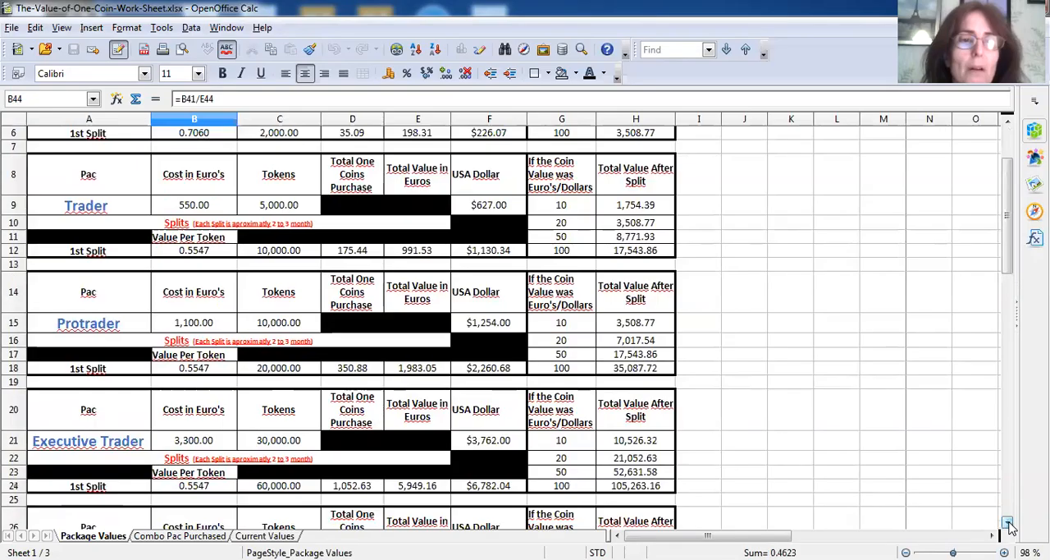
scroll("down", 3)
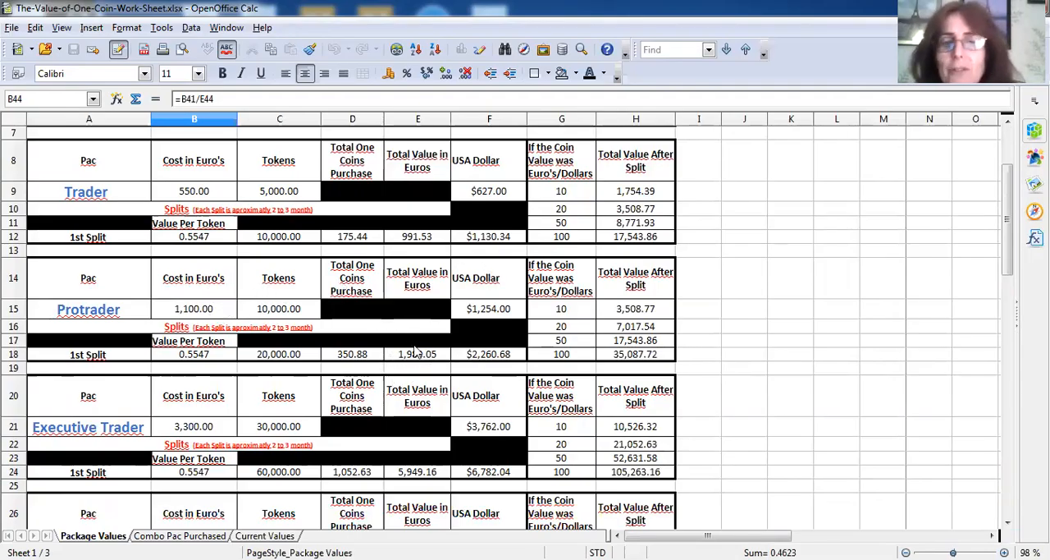
mouse_move(364, 328)
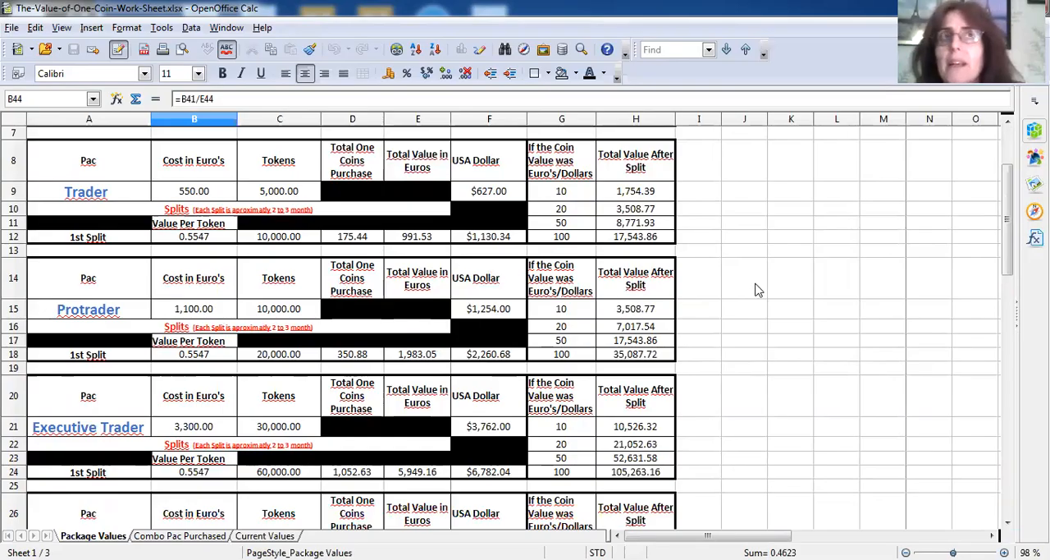
mouse_move(916, 273)
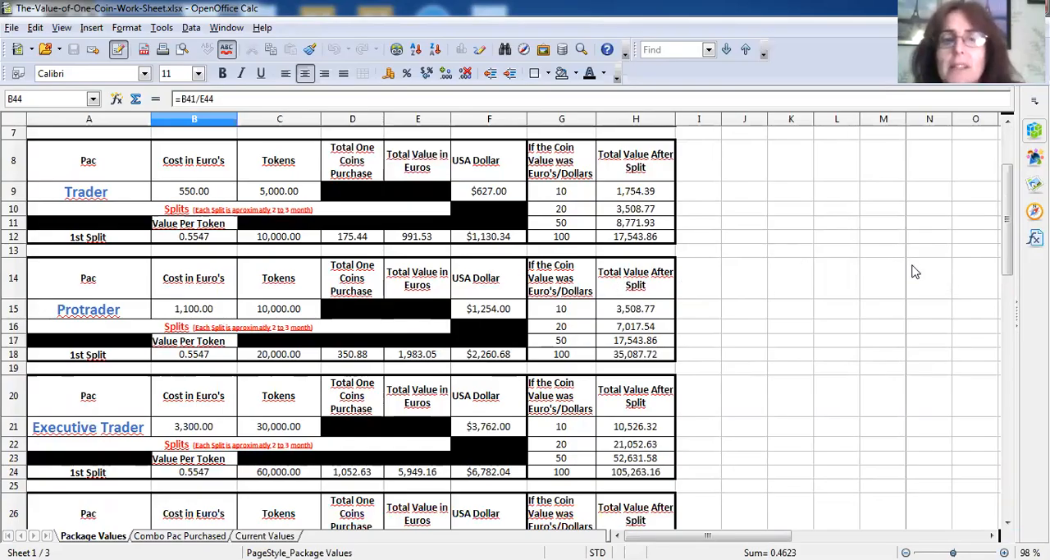
mouse_move(709, 296)
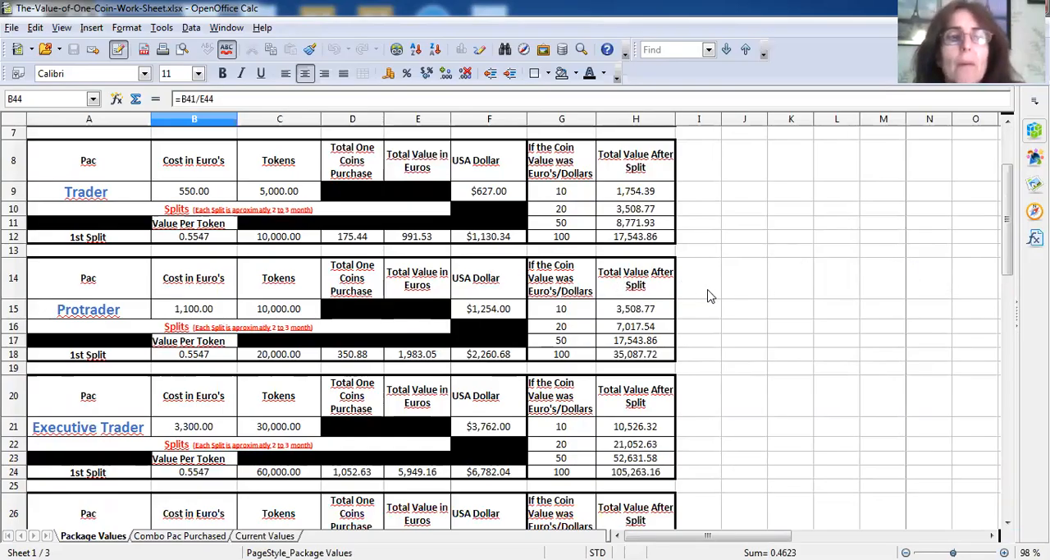
mouse_move(716, 227)
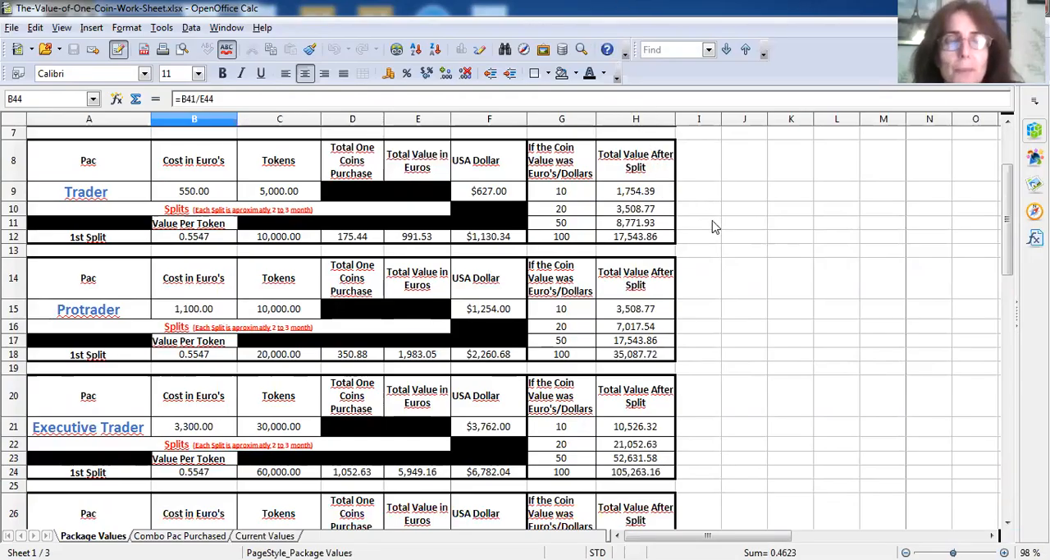
mouse_move(732, 239)
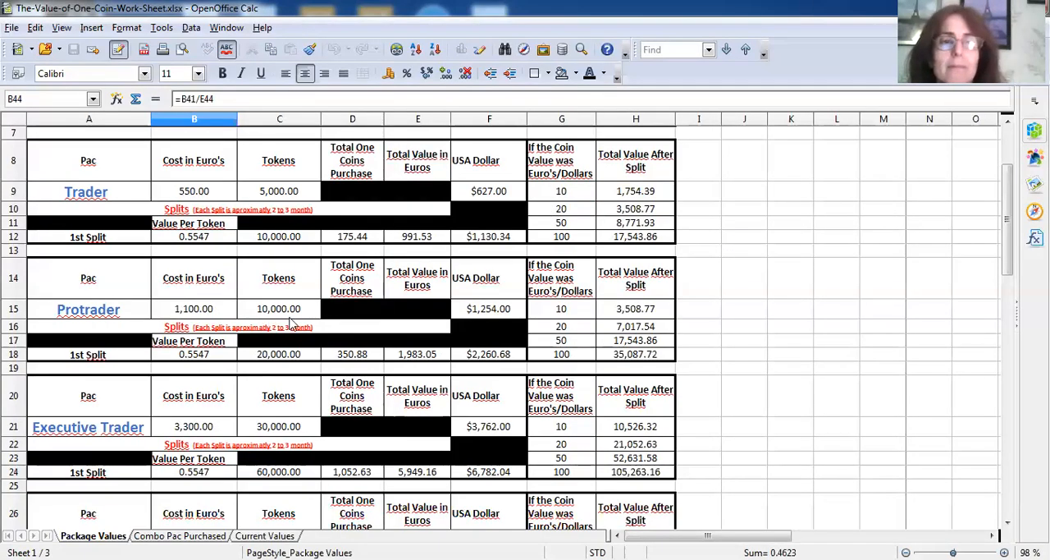
mouse_move(782, 307)
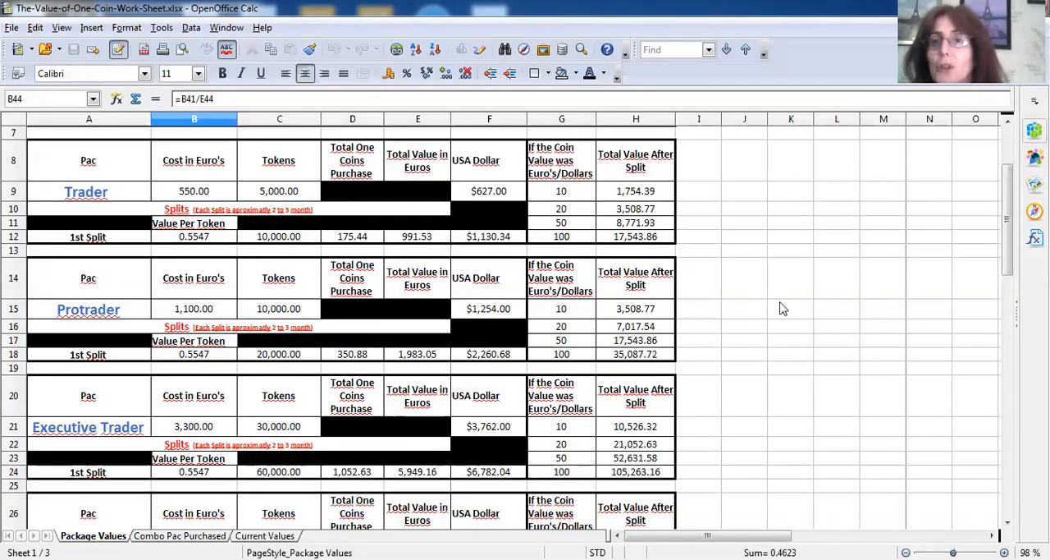
mouse_move(735, 353)
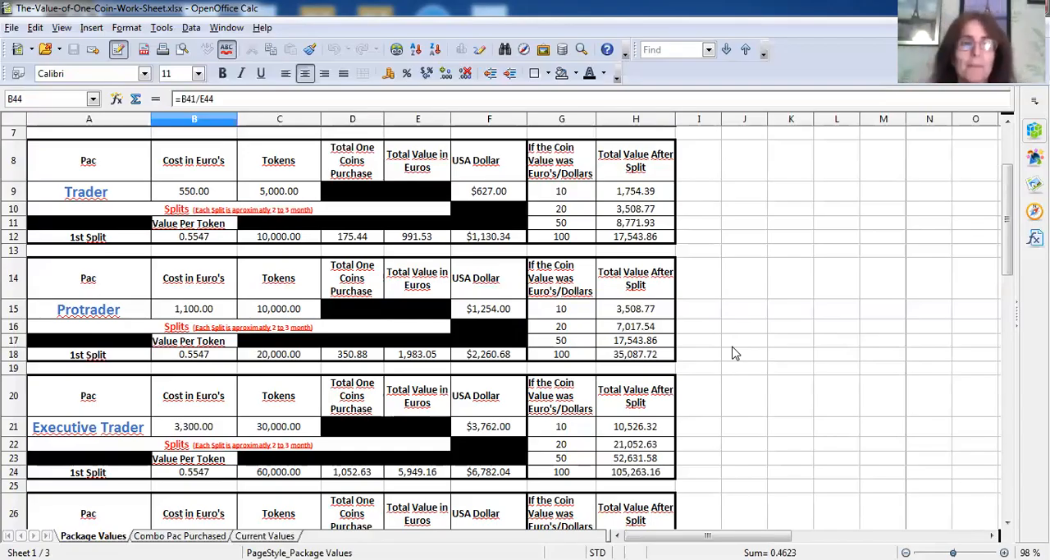
mouse_move(1005, 522)
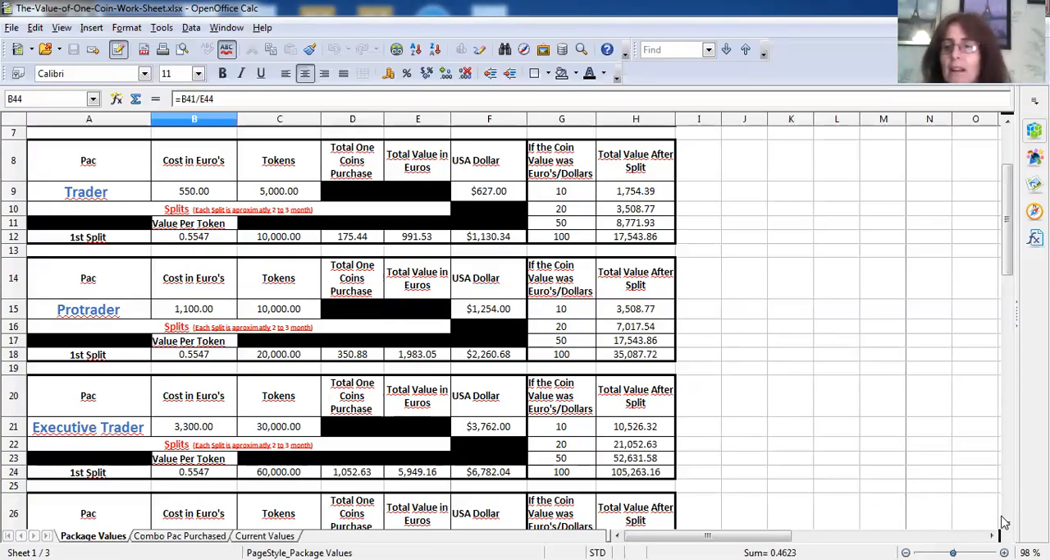
scroll("down", 3)
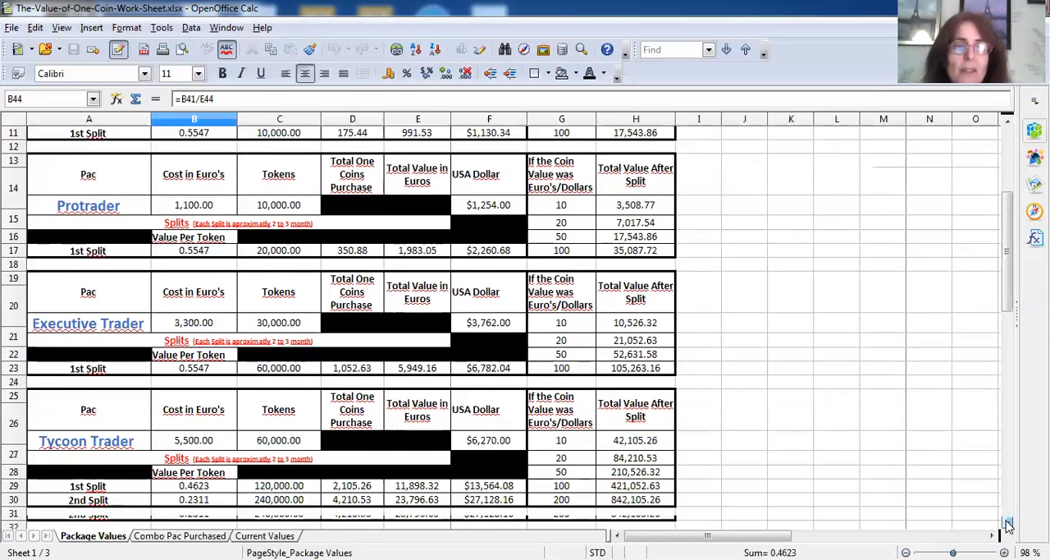
scroll("down", 3)
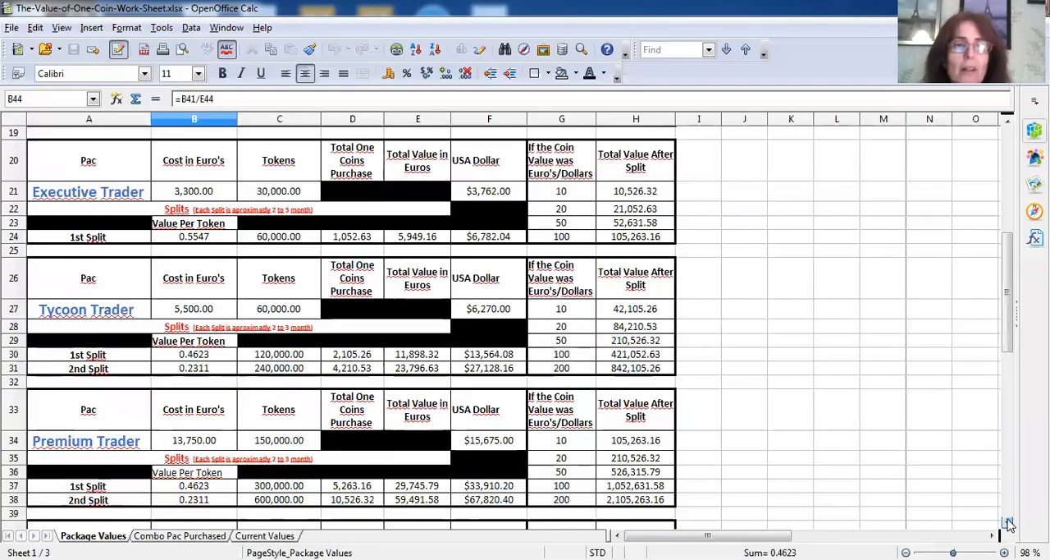
scroll("down", 3)
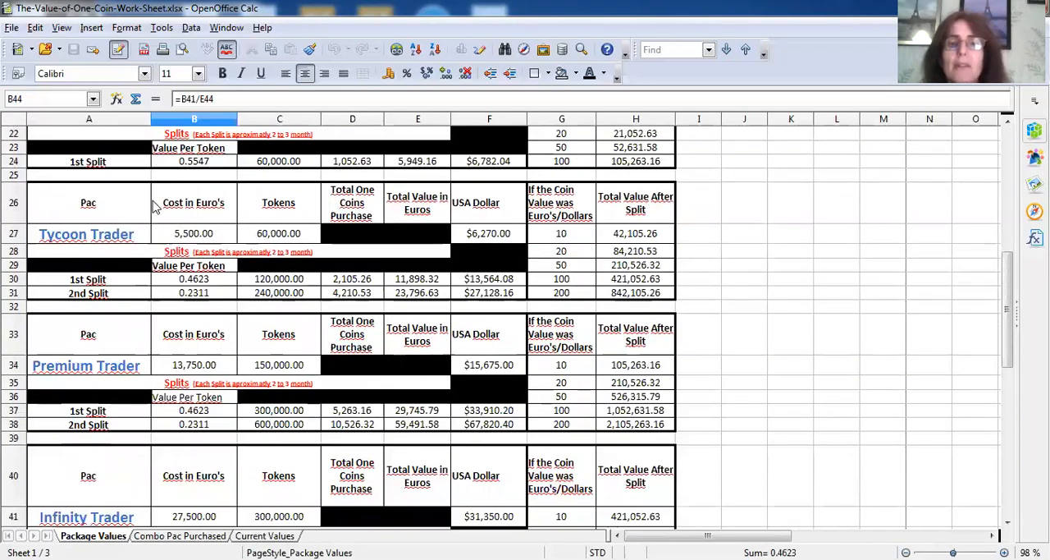
mouse_move(441, 294)
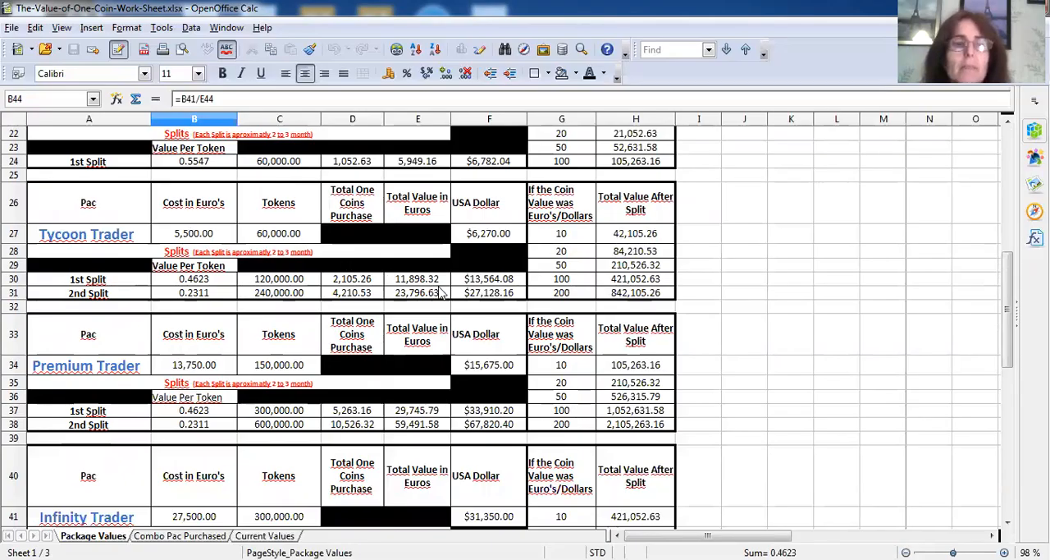
mouse_move(217, 243)
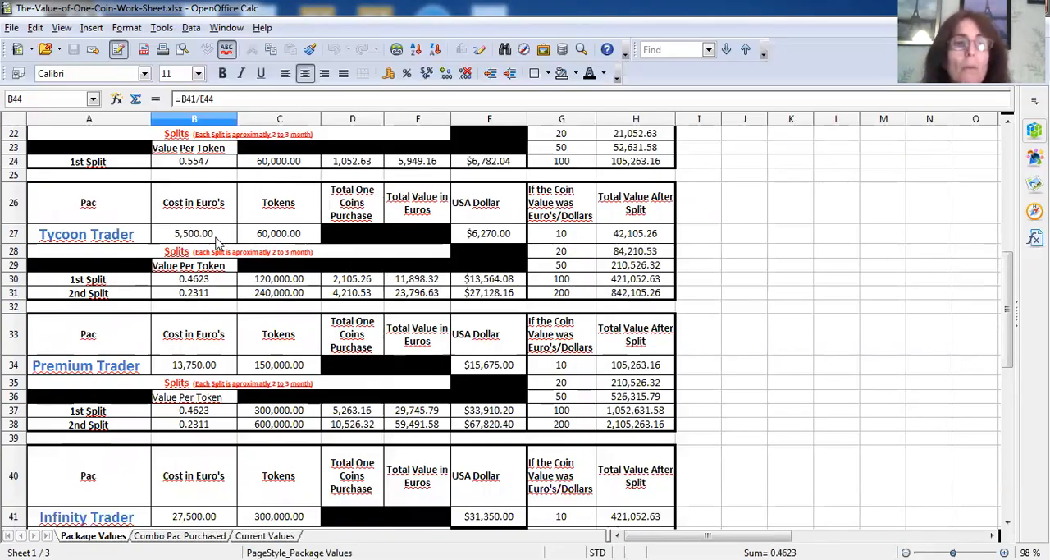
mouse_move(578, 365)
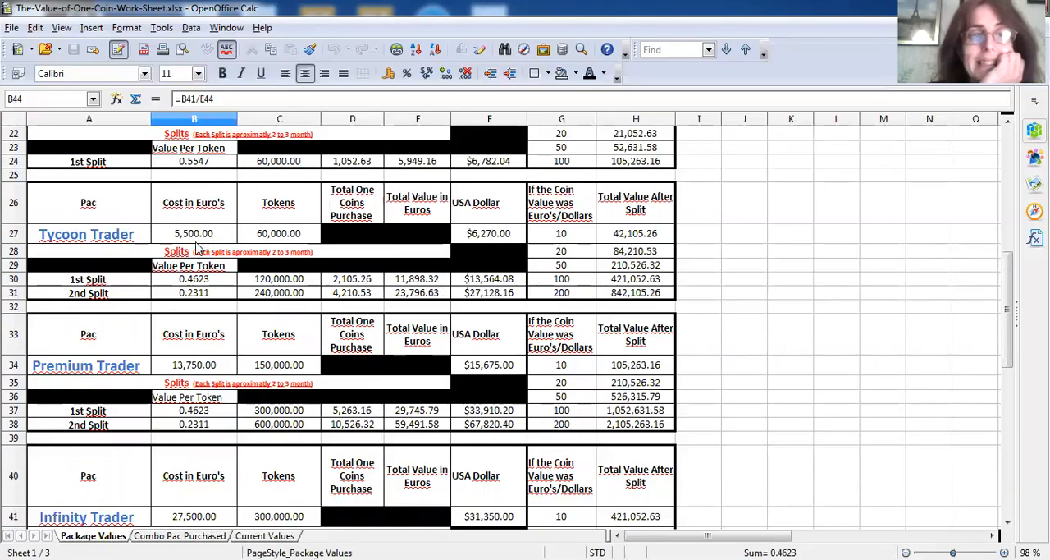
mouse_move(419, 298)
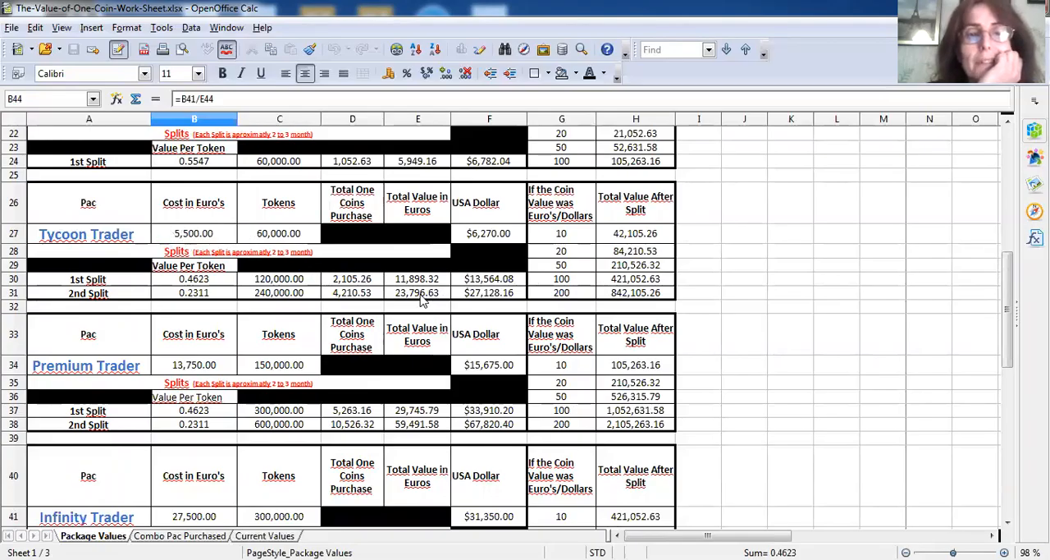
mouse_move(456, 273)
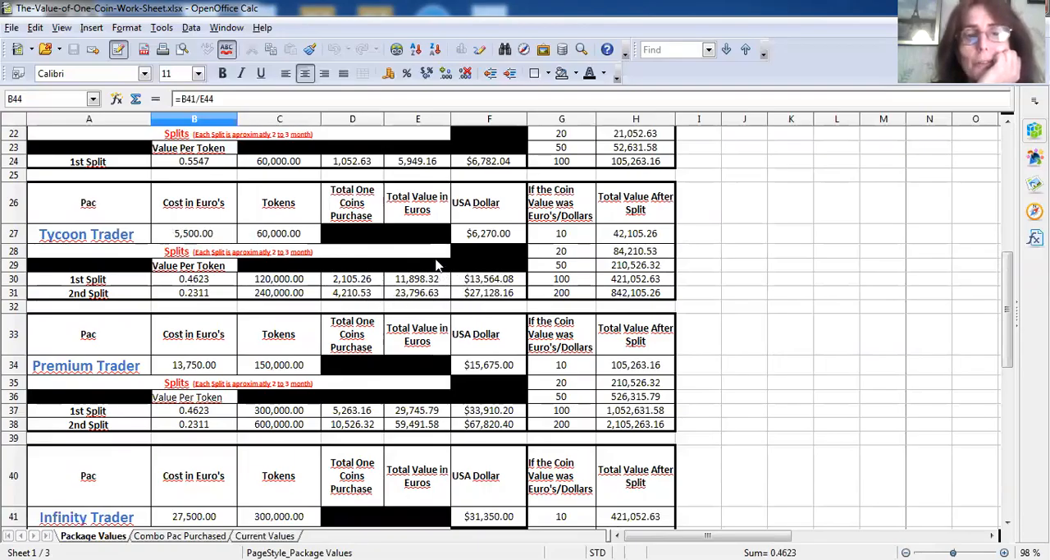
mouse_move(440, 302)
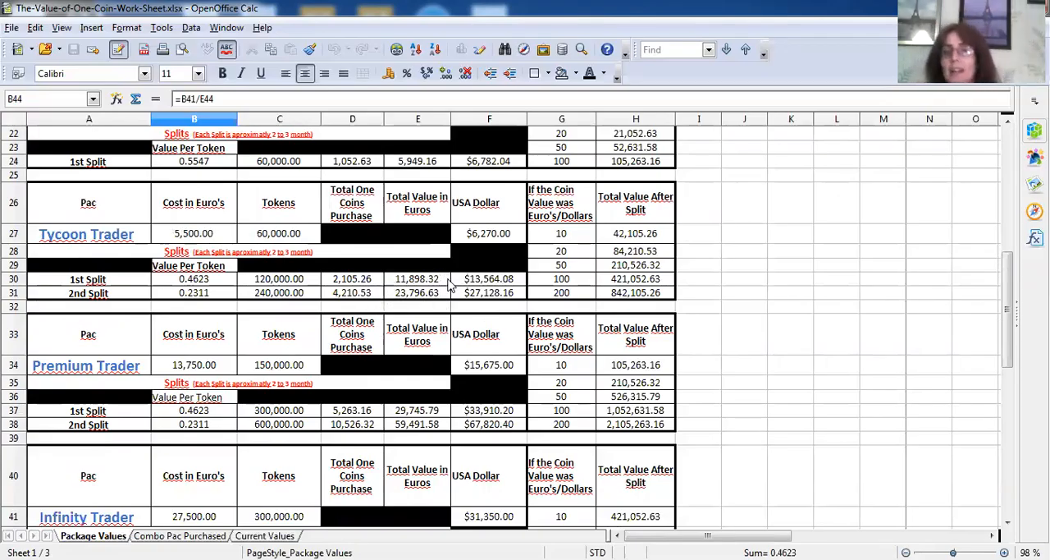
mouse_move(261, 164)
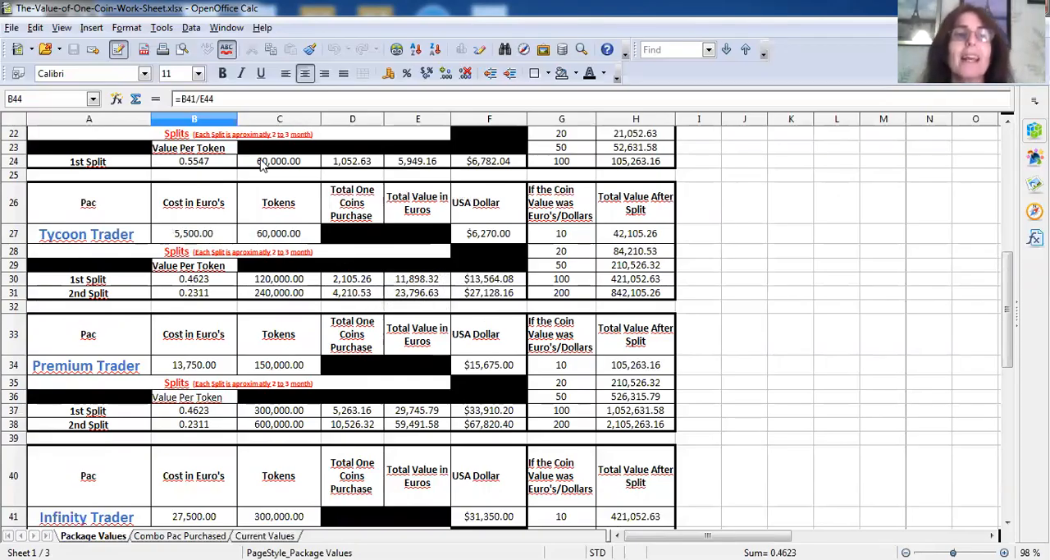
mouse_move(233, 156)
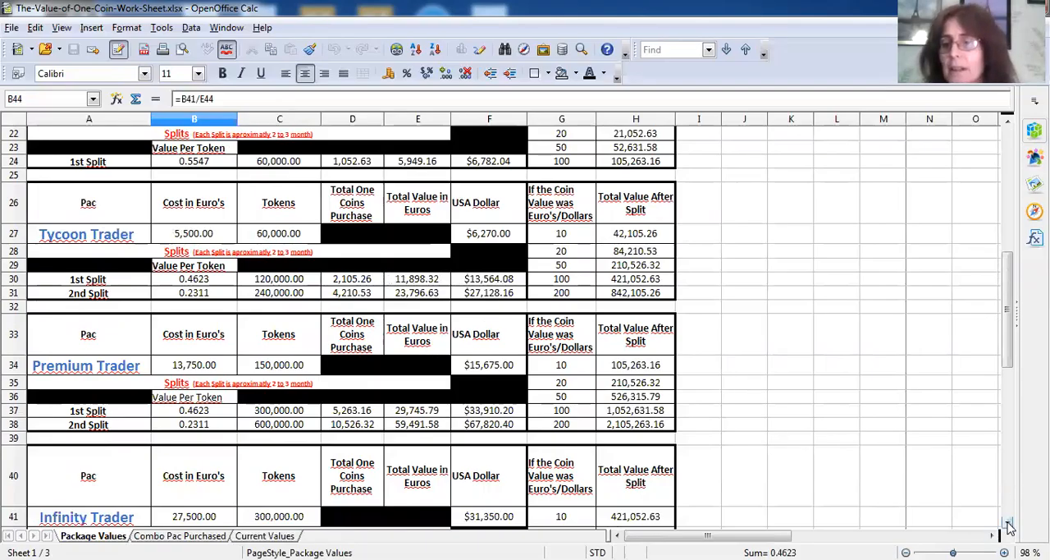
scroll("down", 3)
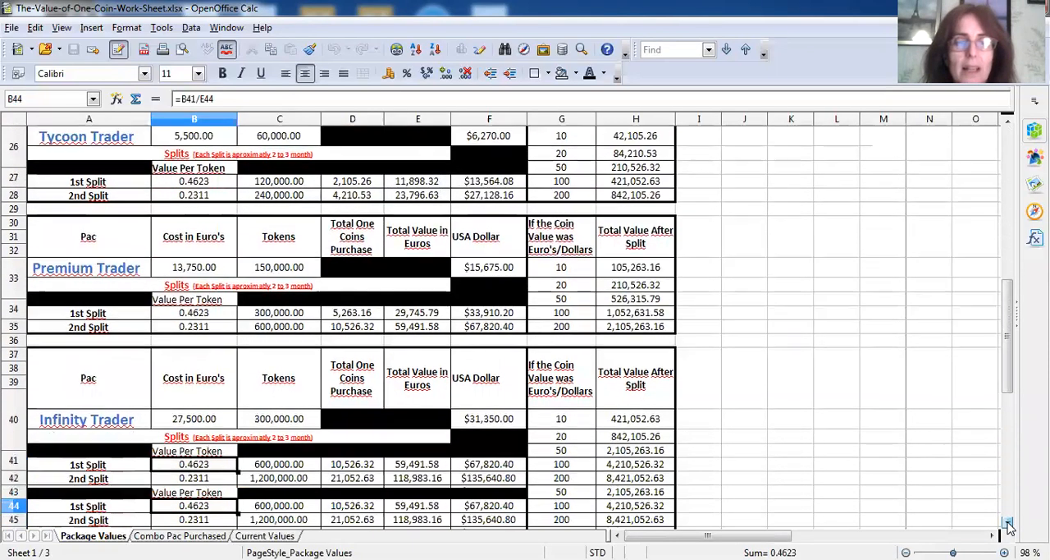
scroll("down", 3)
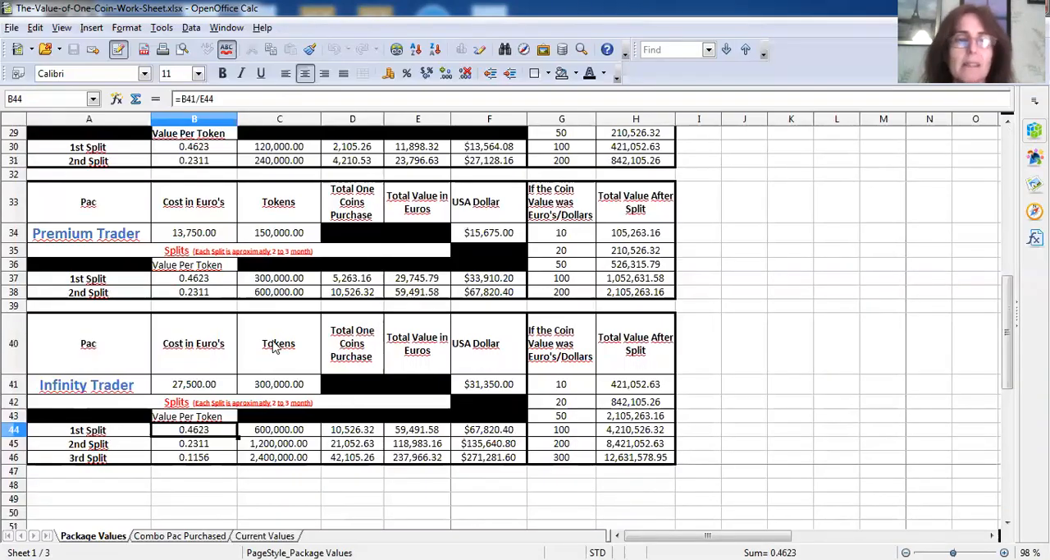
mouse_move(229, 390)
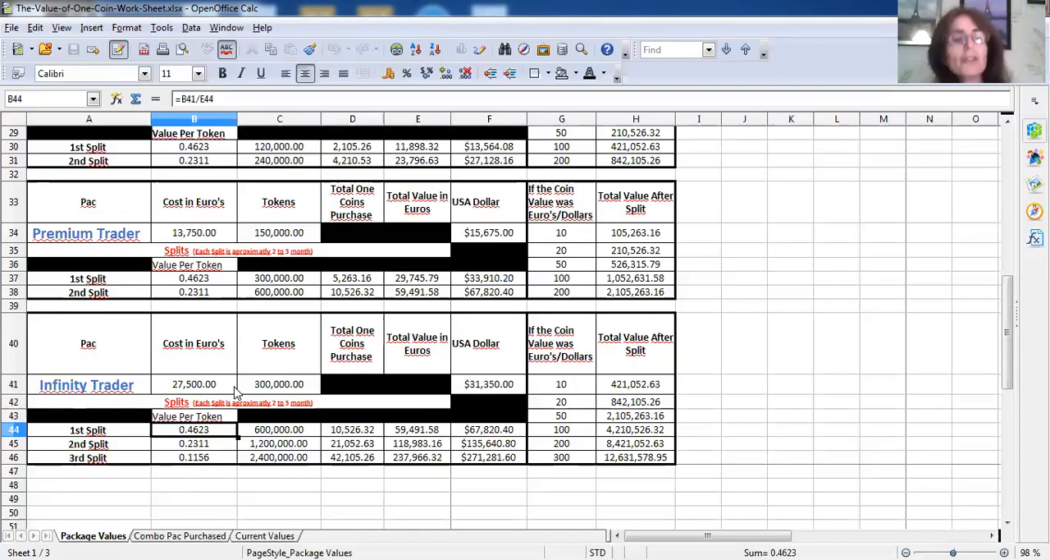
mouse_move(238, 431)
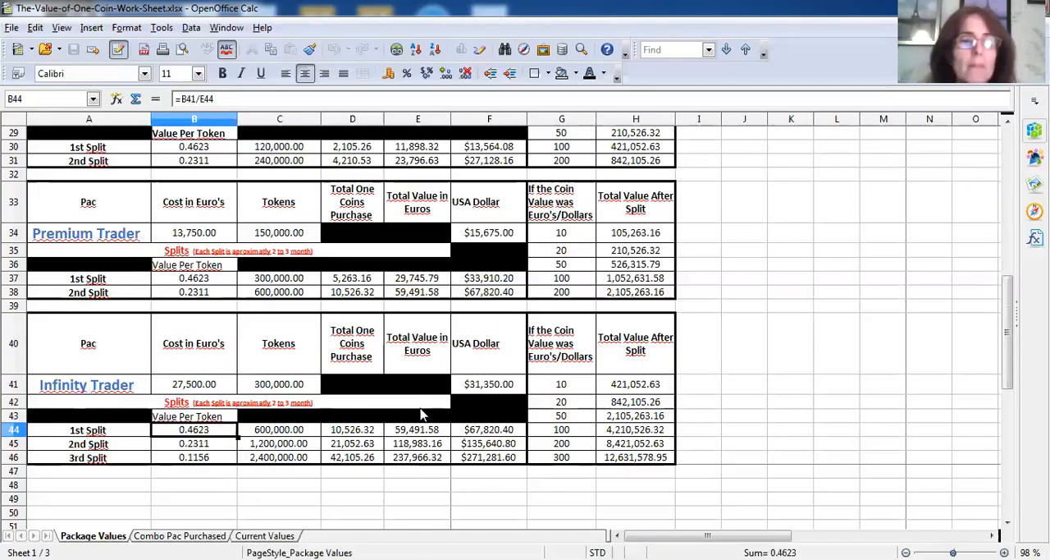
mouse_move(424, 424)
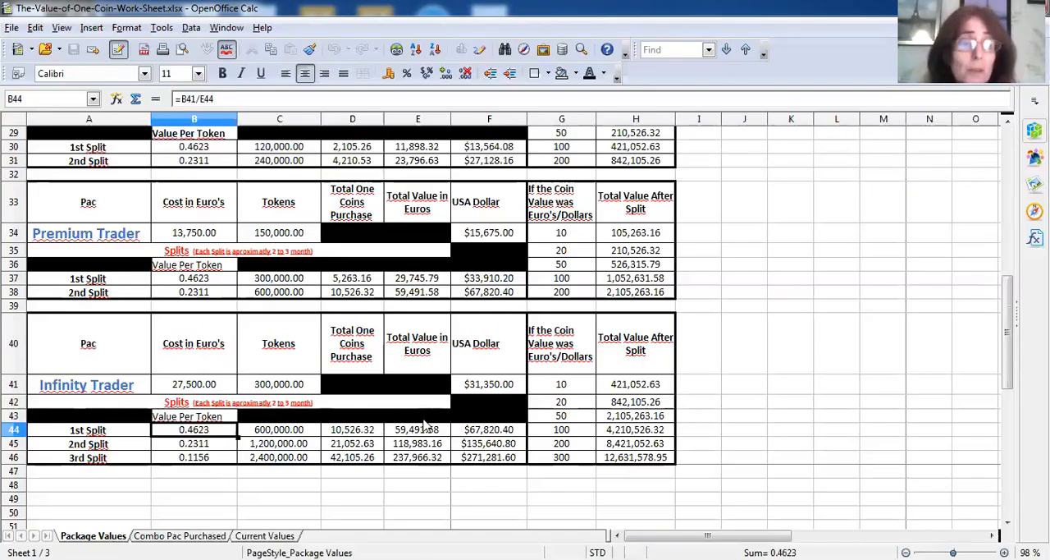
mouse_move(420, 434)
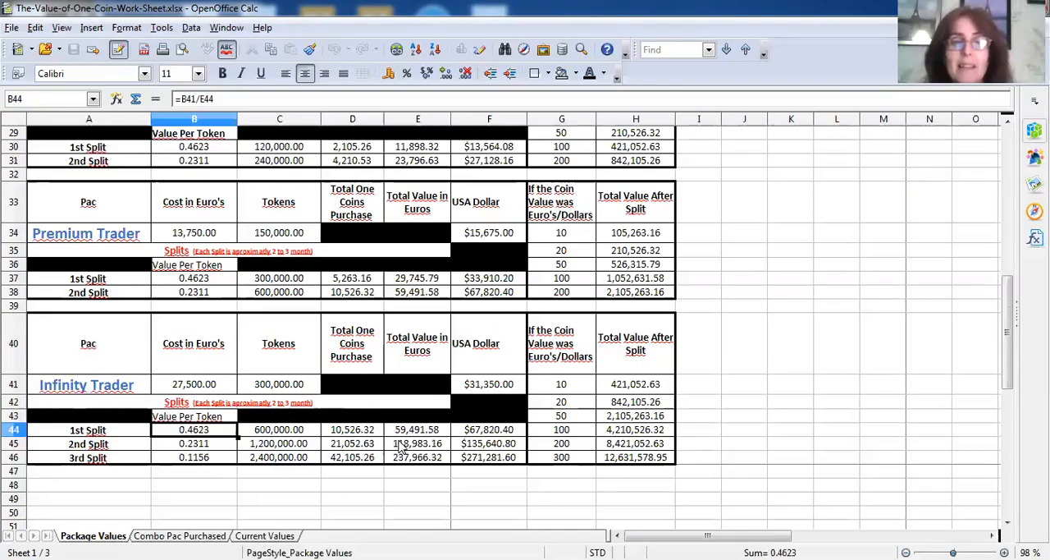
mouse_move(394, 466)
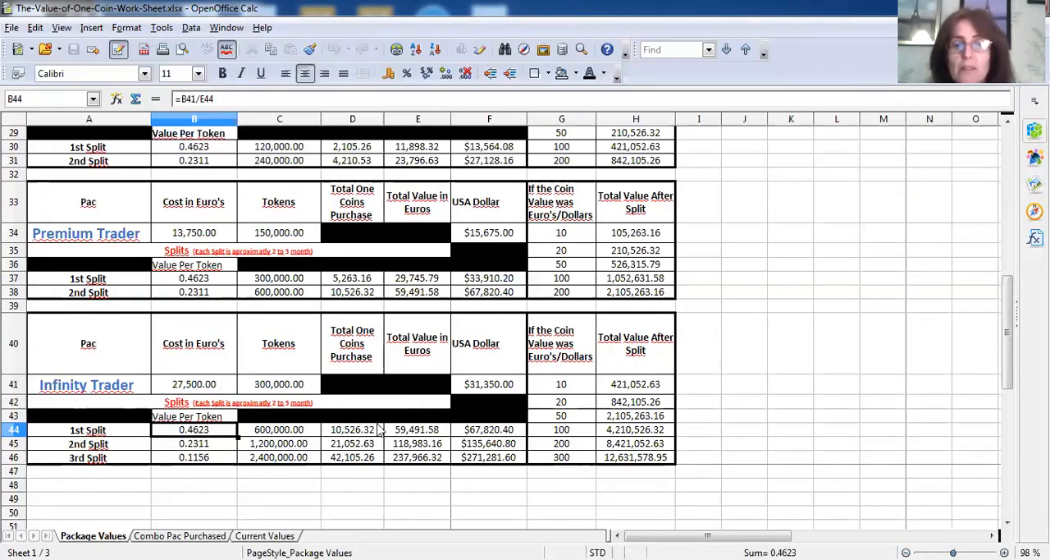
mouse_move(279, 504)
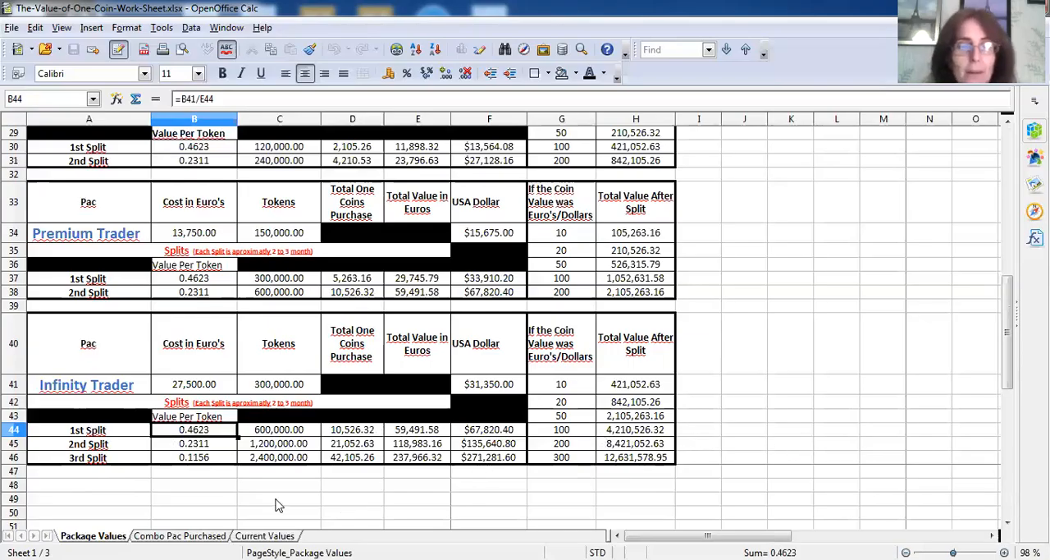
left_click(179, 536)
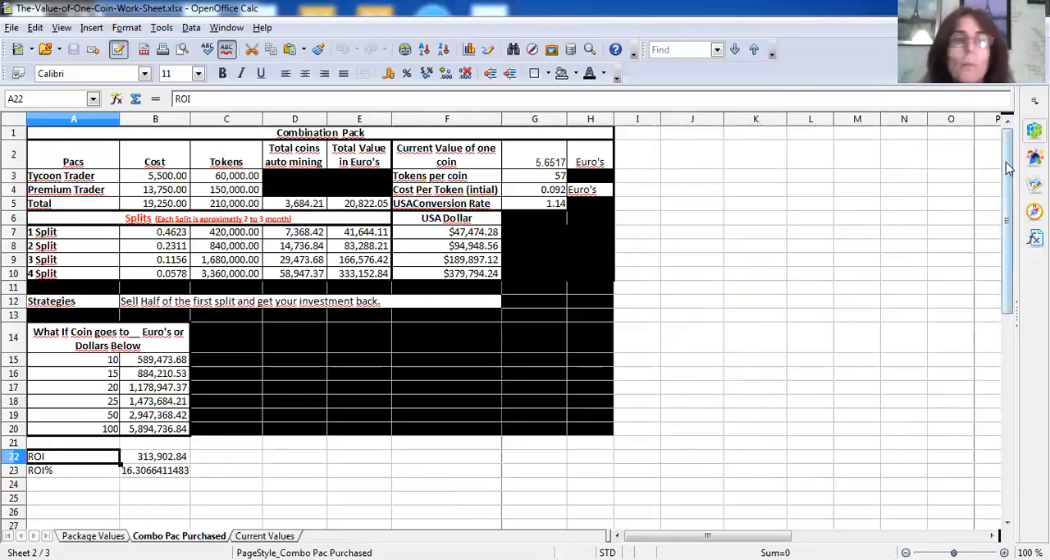
mouse_move(484, 297)
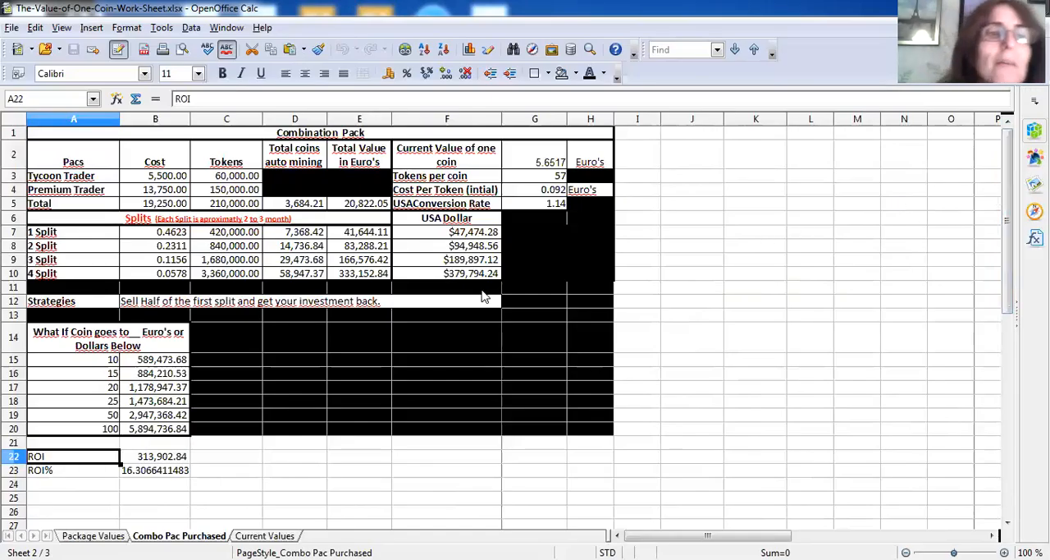
mouse_move(151, 205)
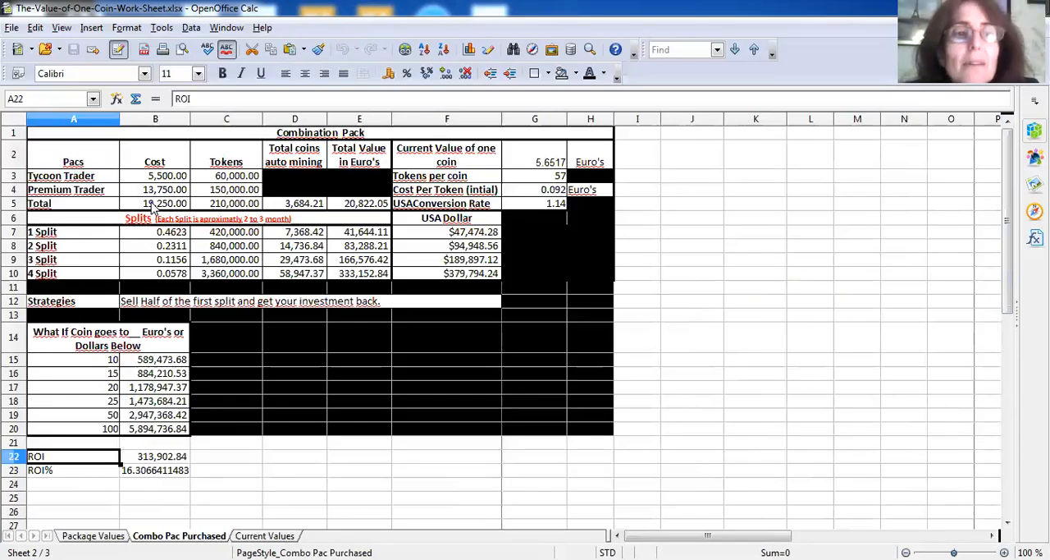
mouse_move(189, 188)
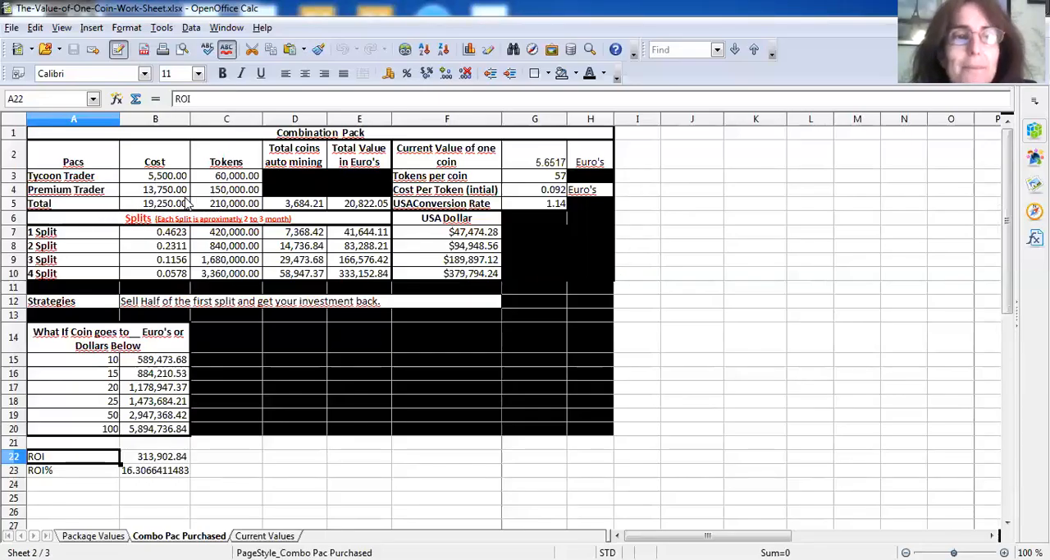
mouse_move(312, 226)
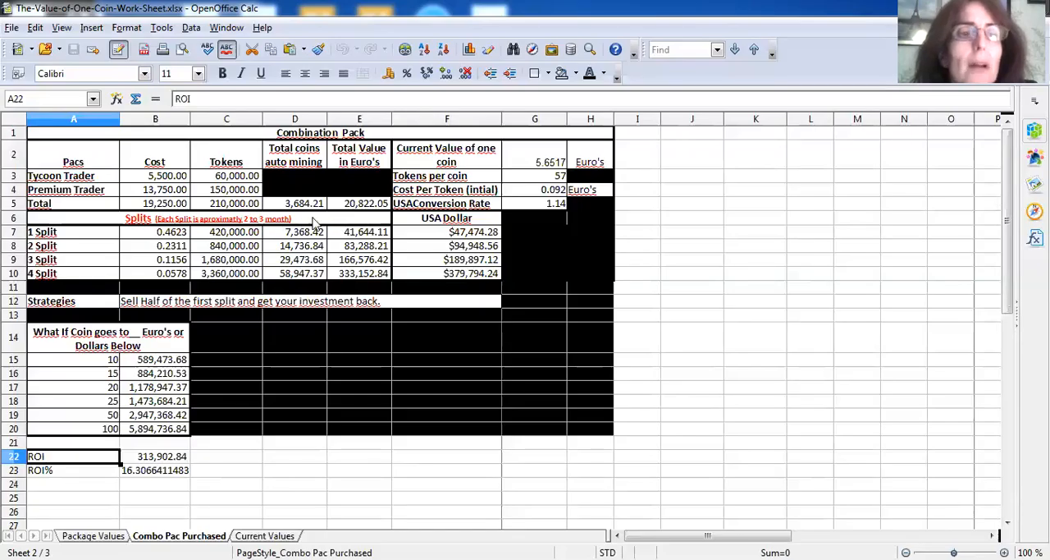
mouse_move(355, 238)
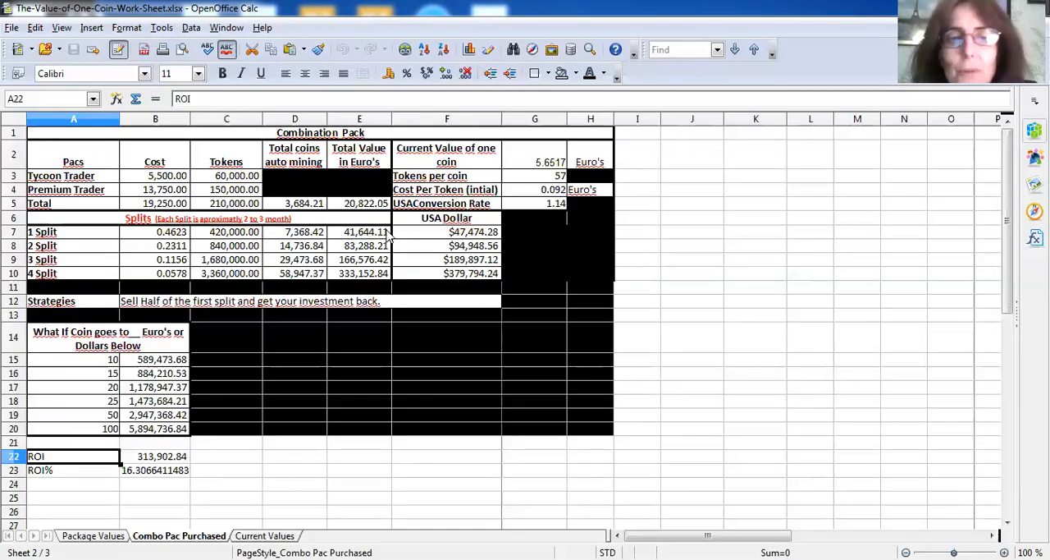
mouse_move(353, 236)
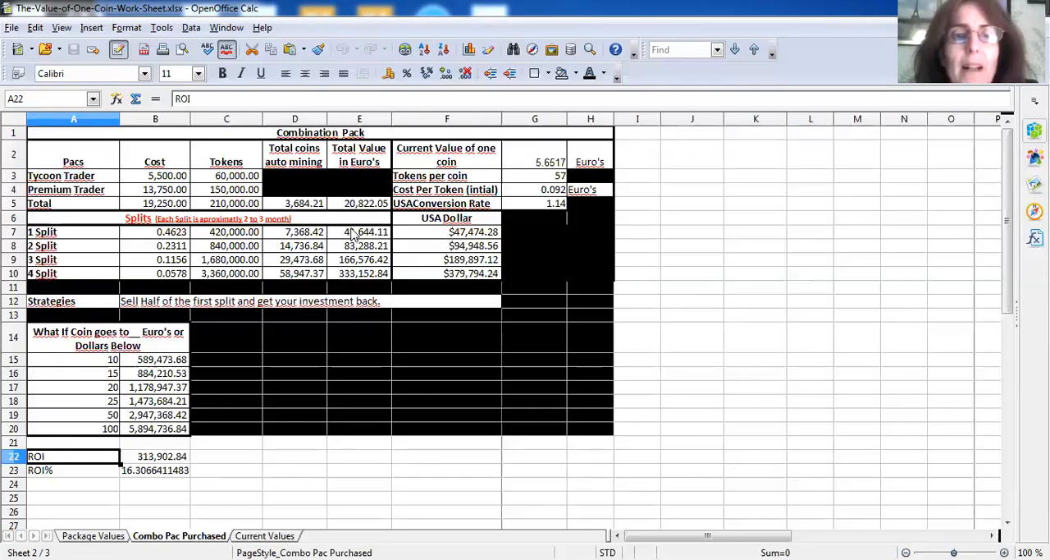
mouse_move(360, 241)
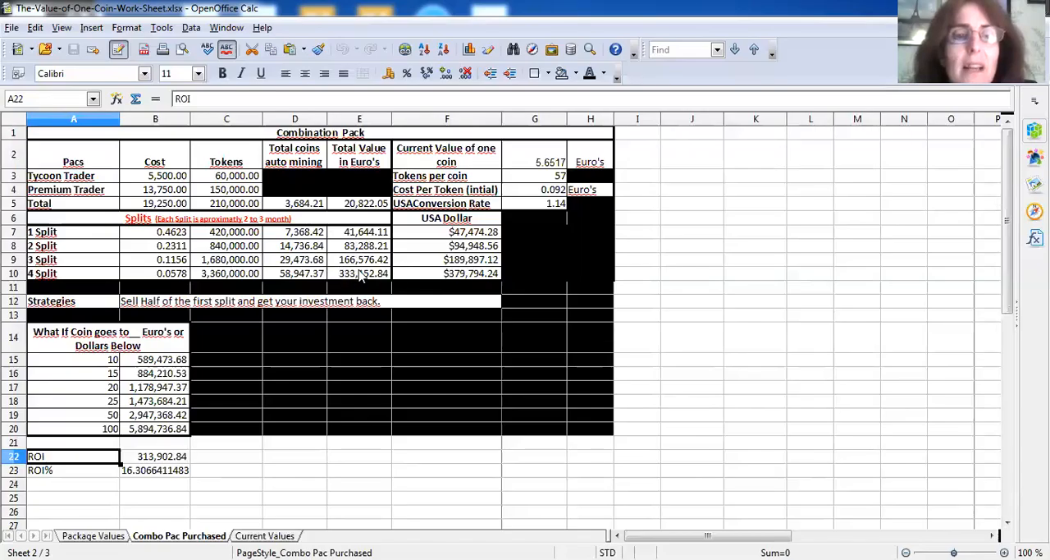
mouse_move(145, 168)
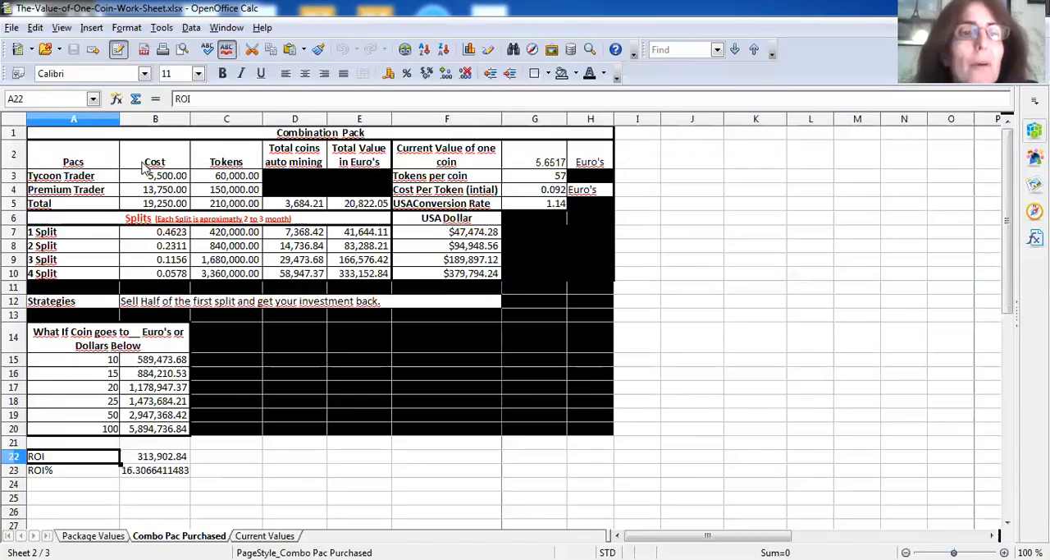
mouse_move(187, 163)
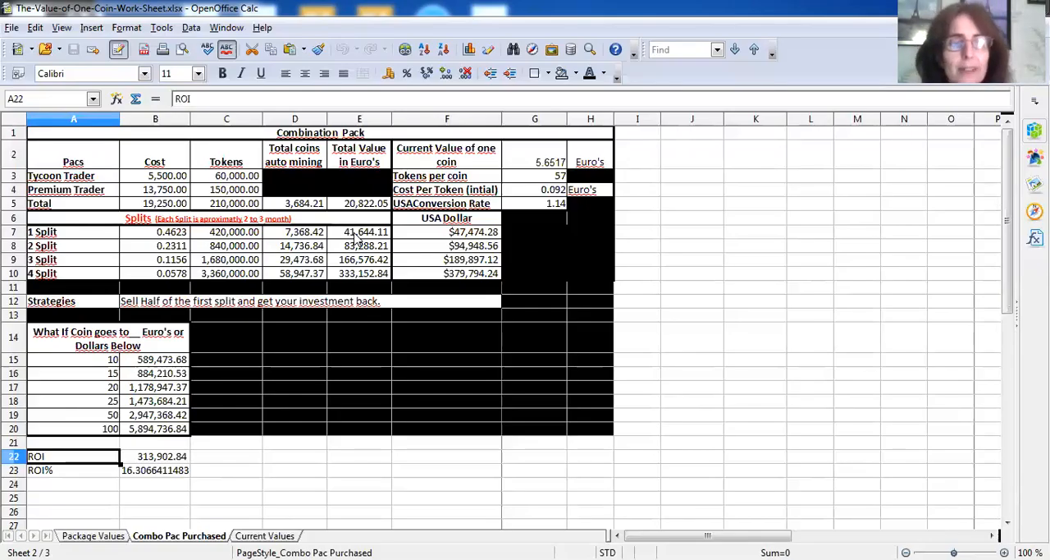
mouse_move(381, 318)
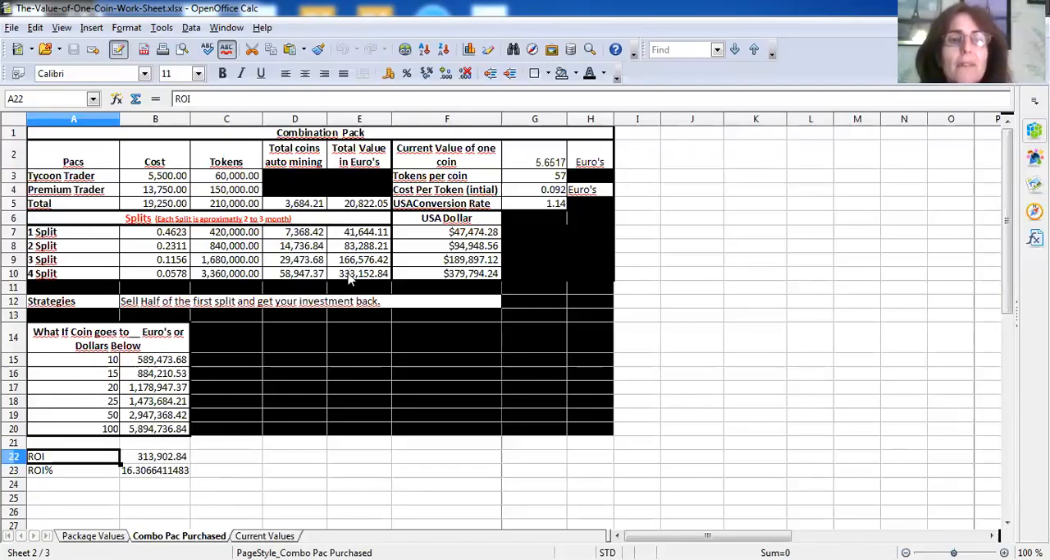
mouse_move(184, 443)
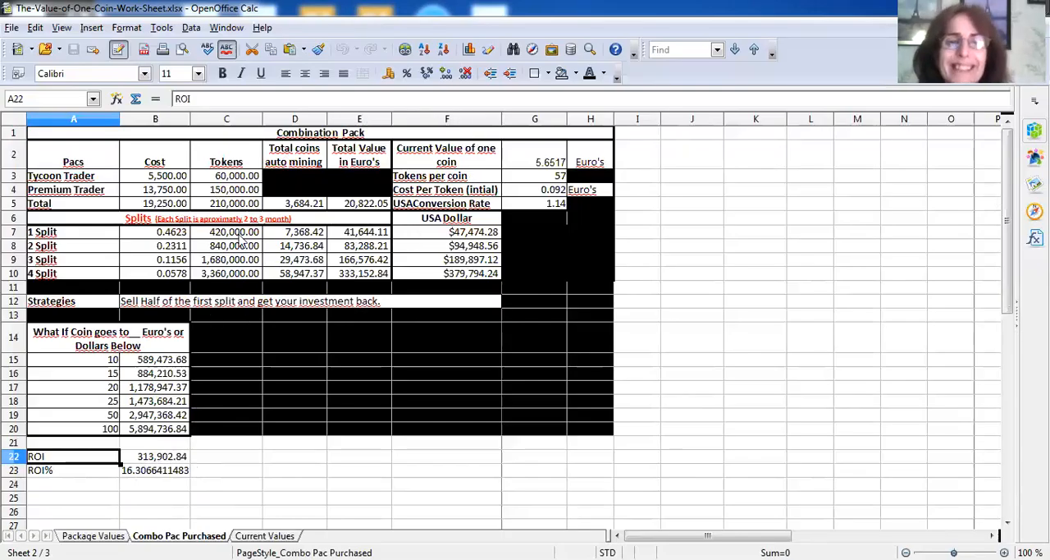
mouse_move(358, 483)
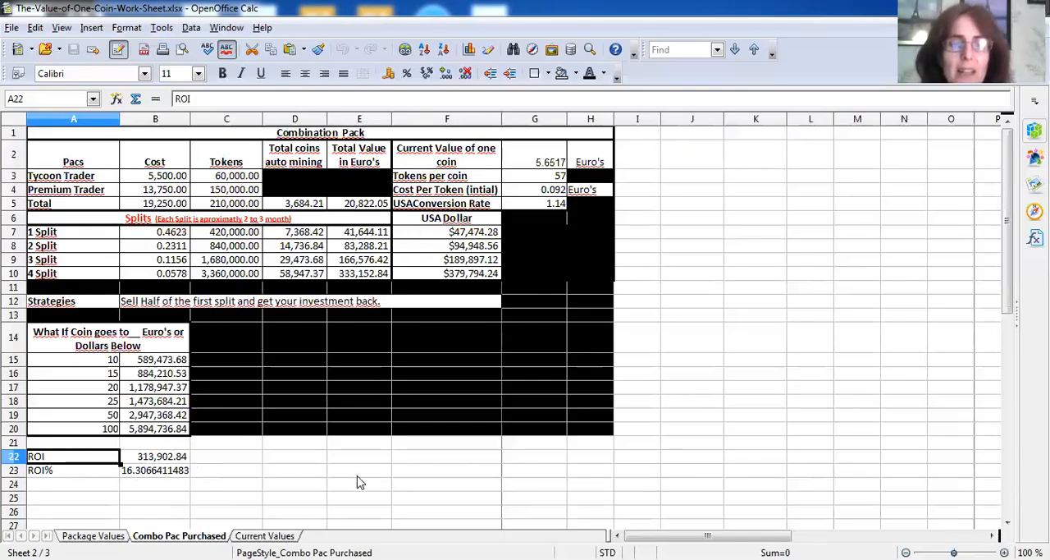
Step: Select an empty cell below the Combo Pac Purchased table, leaving its ROI and price scenarios unchanged
left_click(359, 469)
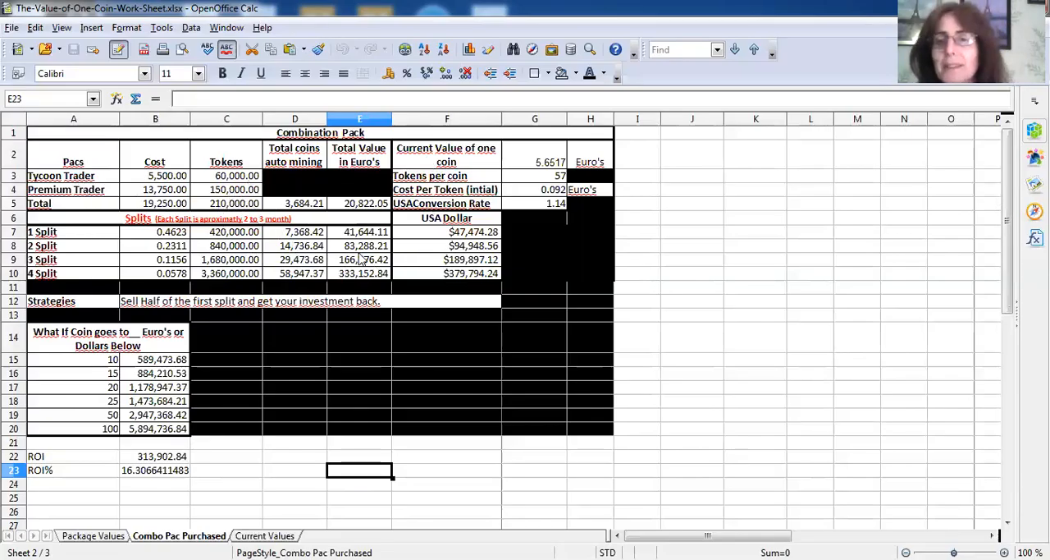
mouse_move(237, 297)
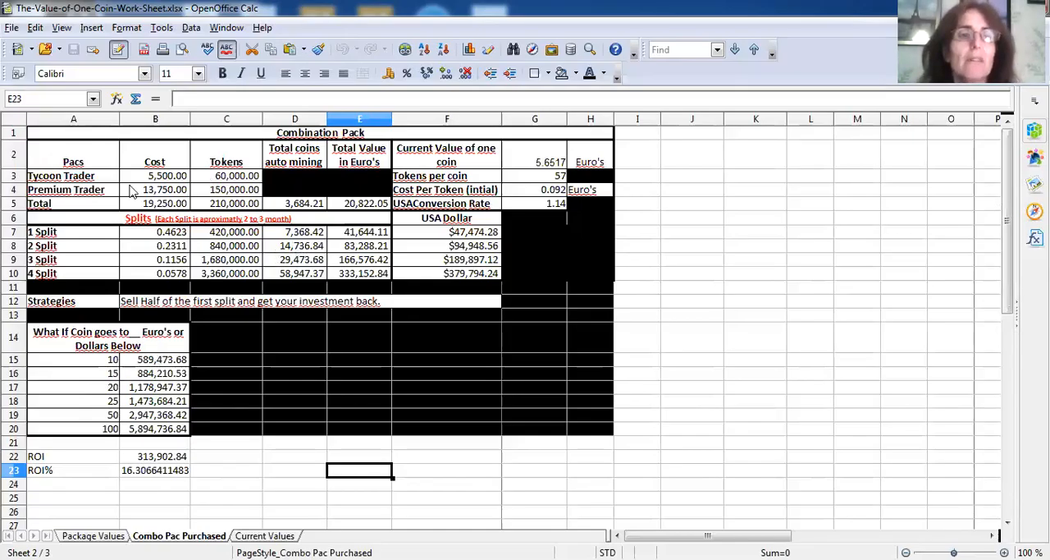
mouse_move(136, 369)
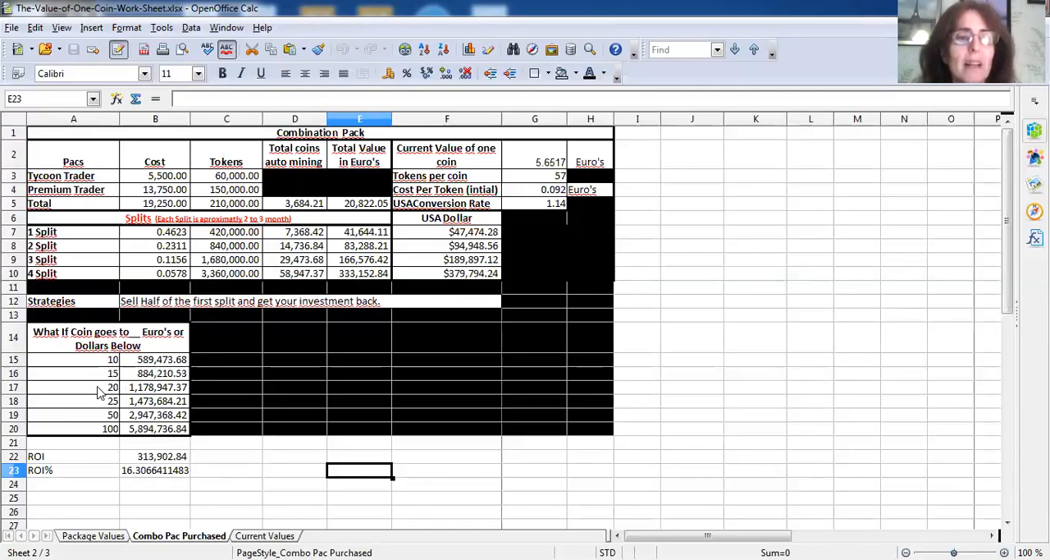
mouse_move(66, 444)
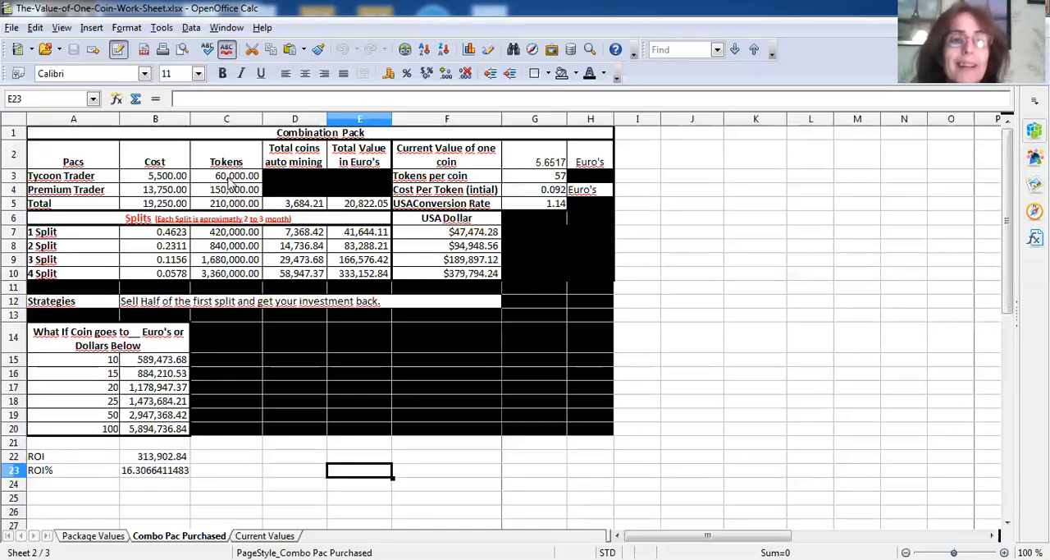
mouse_move(210, 427)
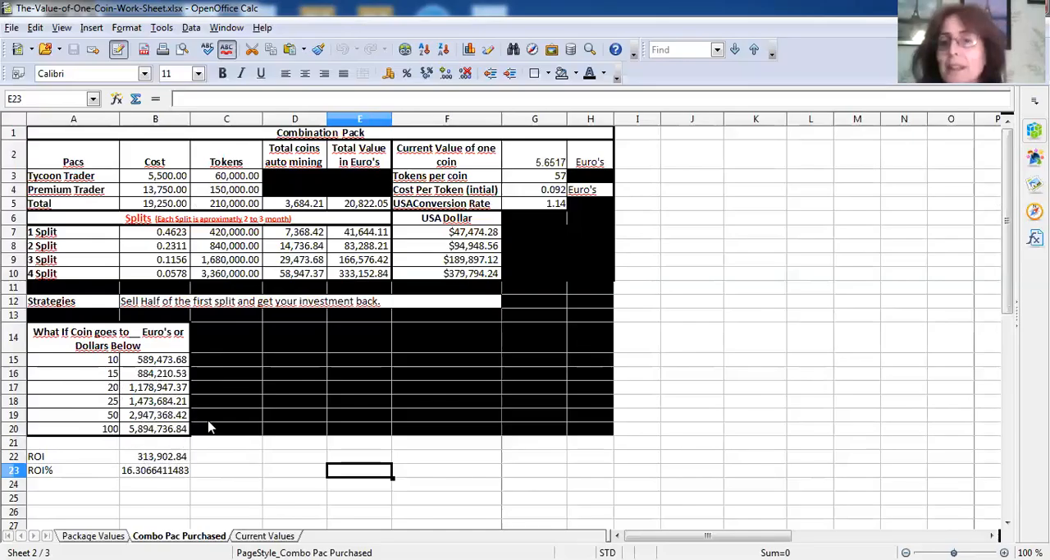
mouse_move(198, 424)
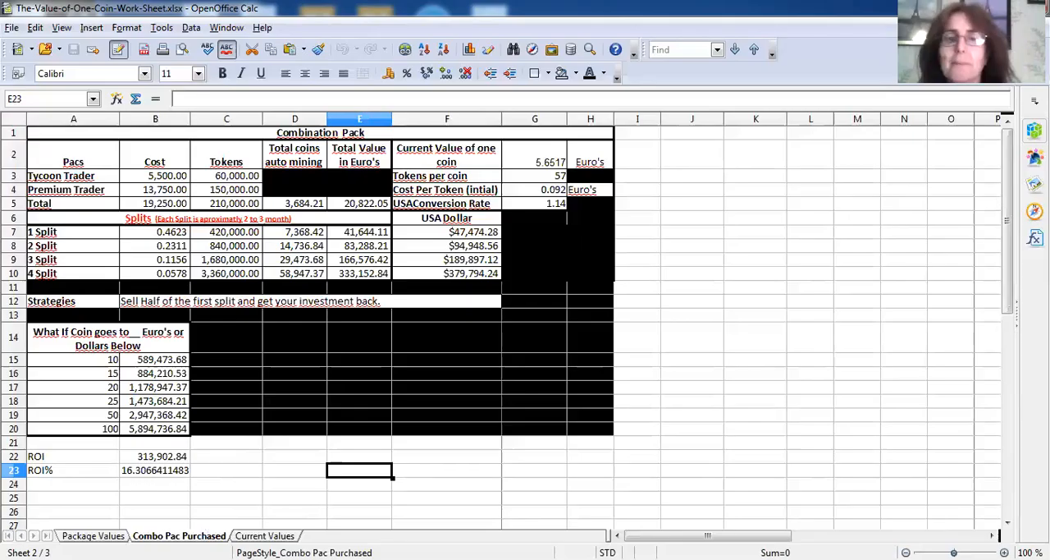
mouse_move(315, 507)
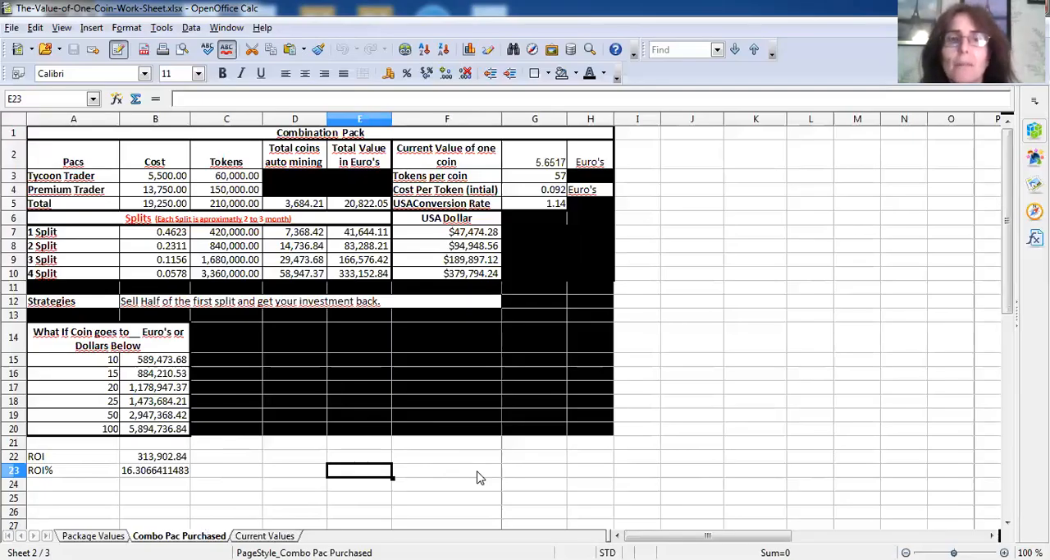
mouse_move(433, 501)
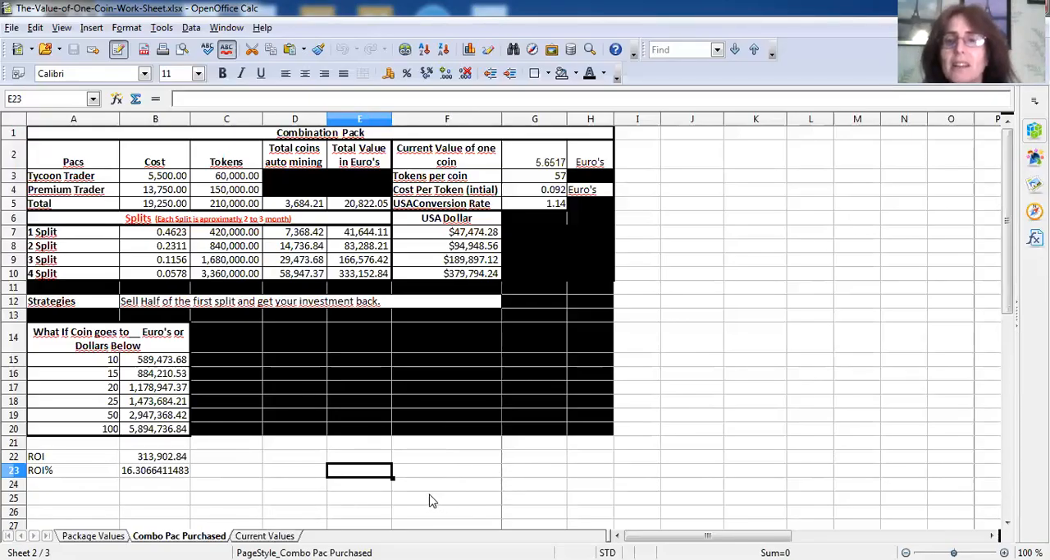
mouse_move(410, 479)
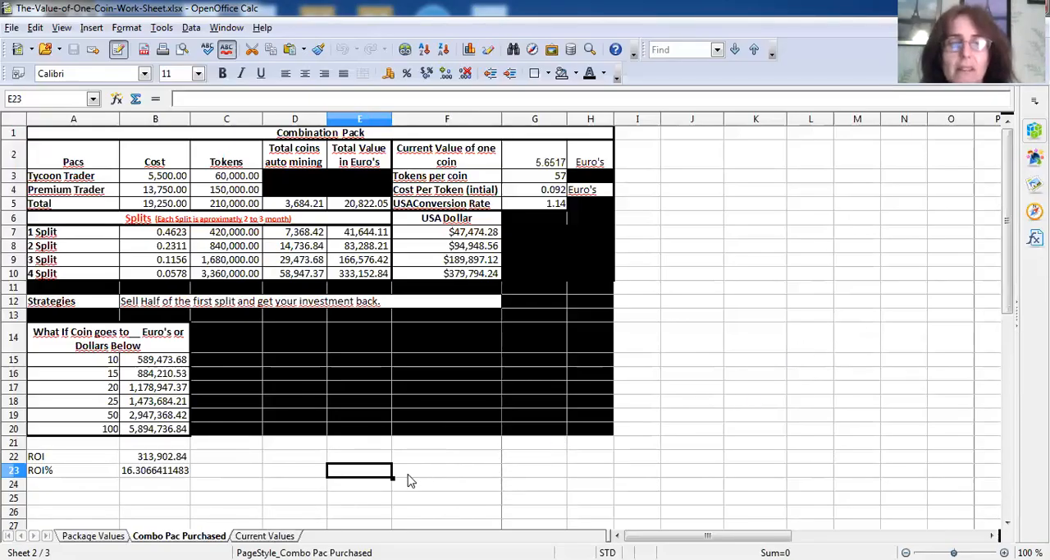